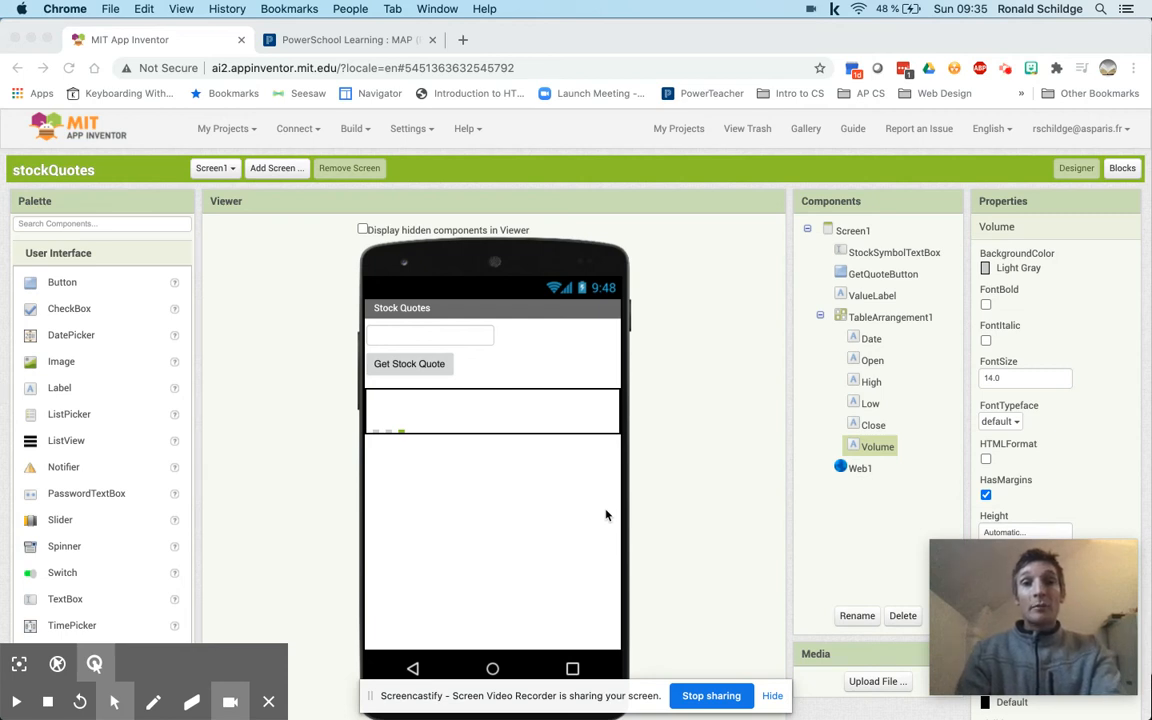
mouse_move(457, 409)
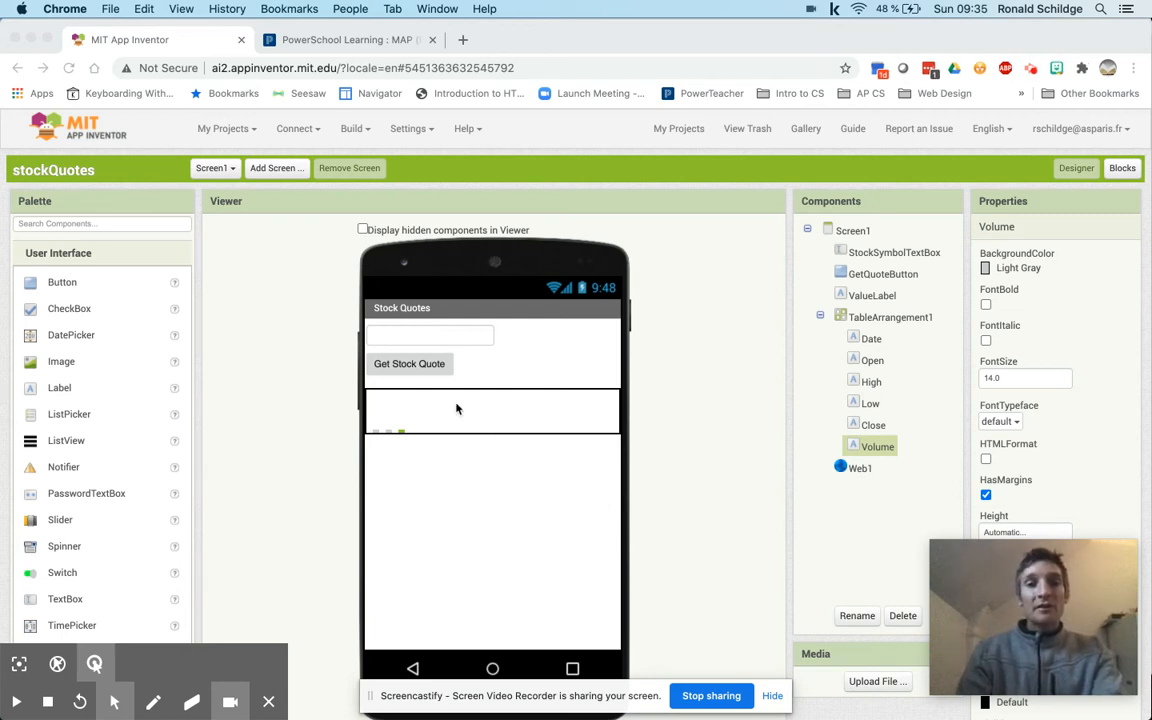
mouse_move(388, 392)
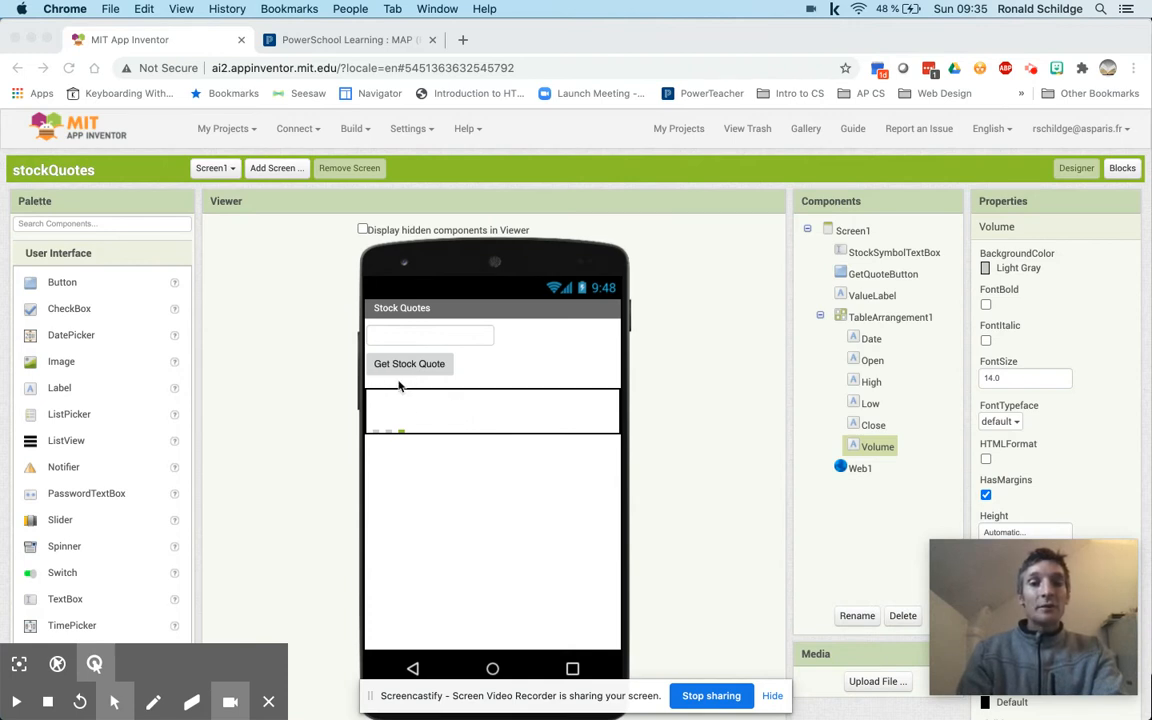
mouse_move(225, 378)
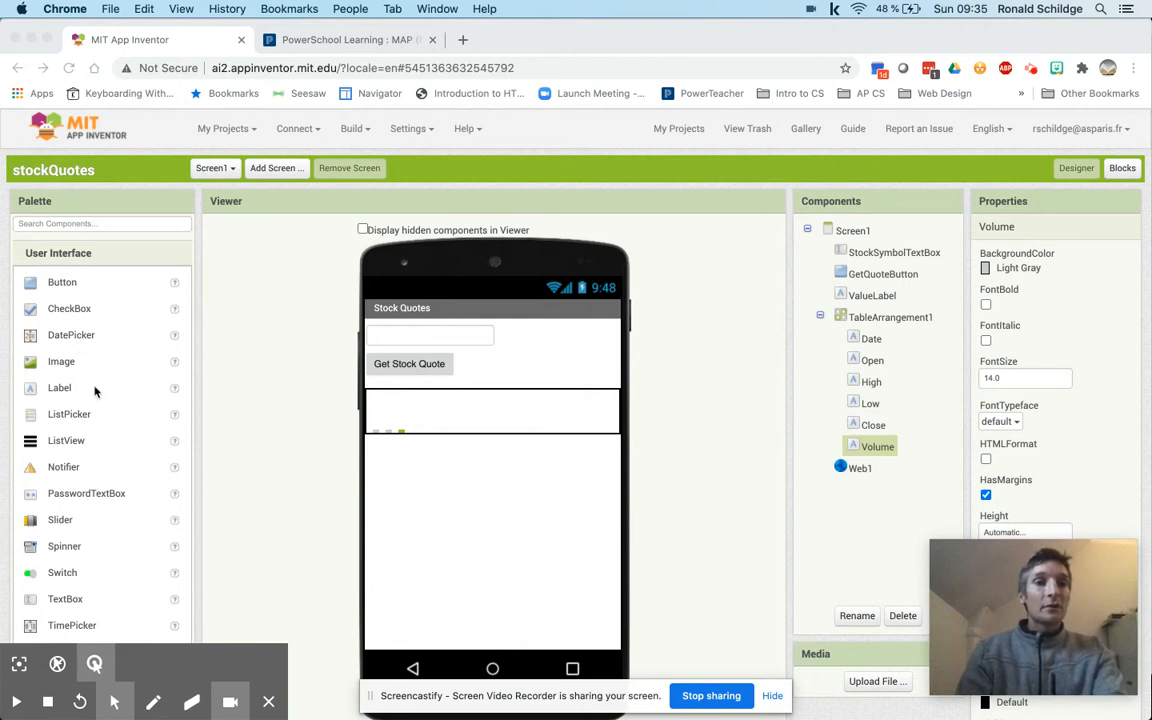
Place a HorizontalArrangement under the Get Stock Quote button holding Label1 through Label4
scroll("down", 3)
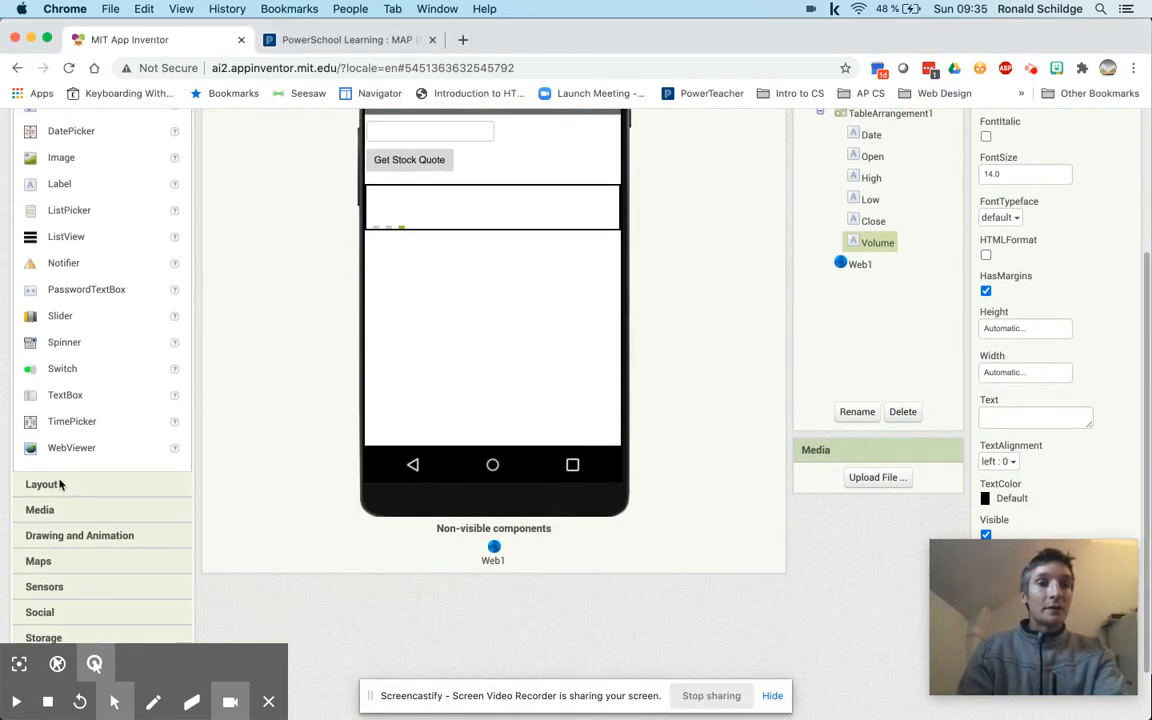
scroll("up", 3)
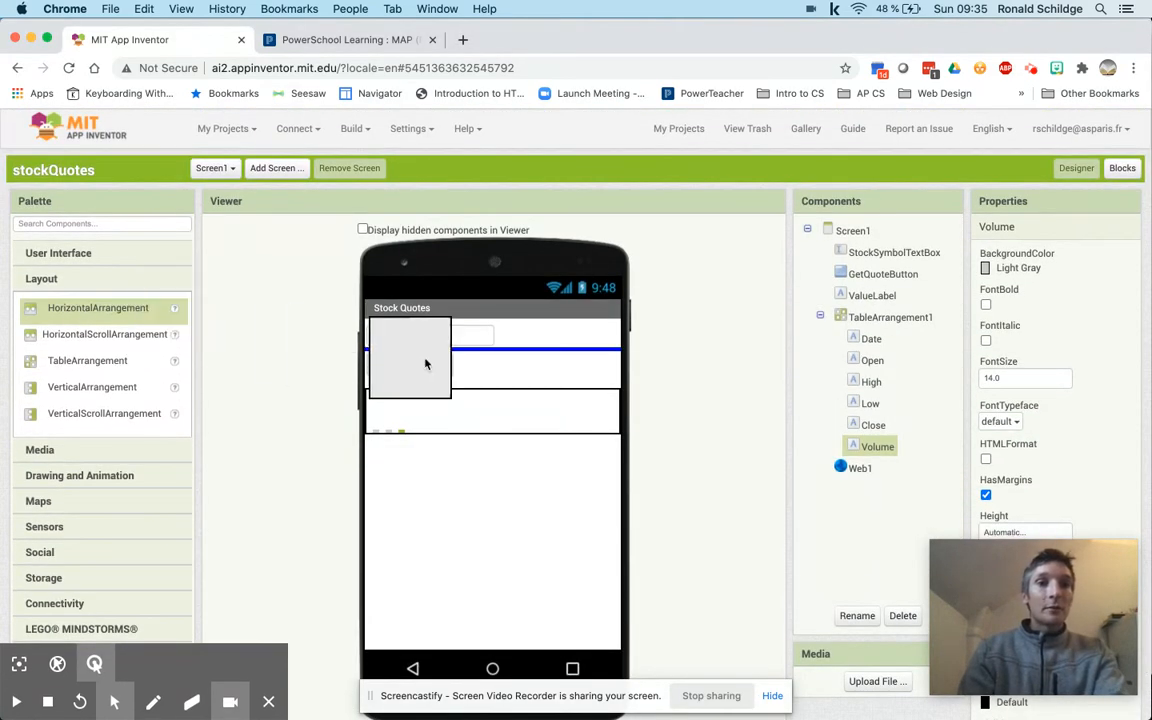
left_click(900, 295)
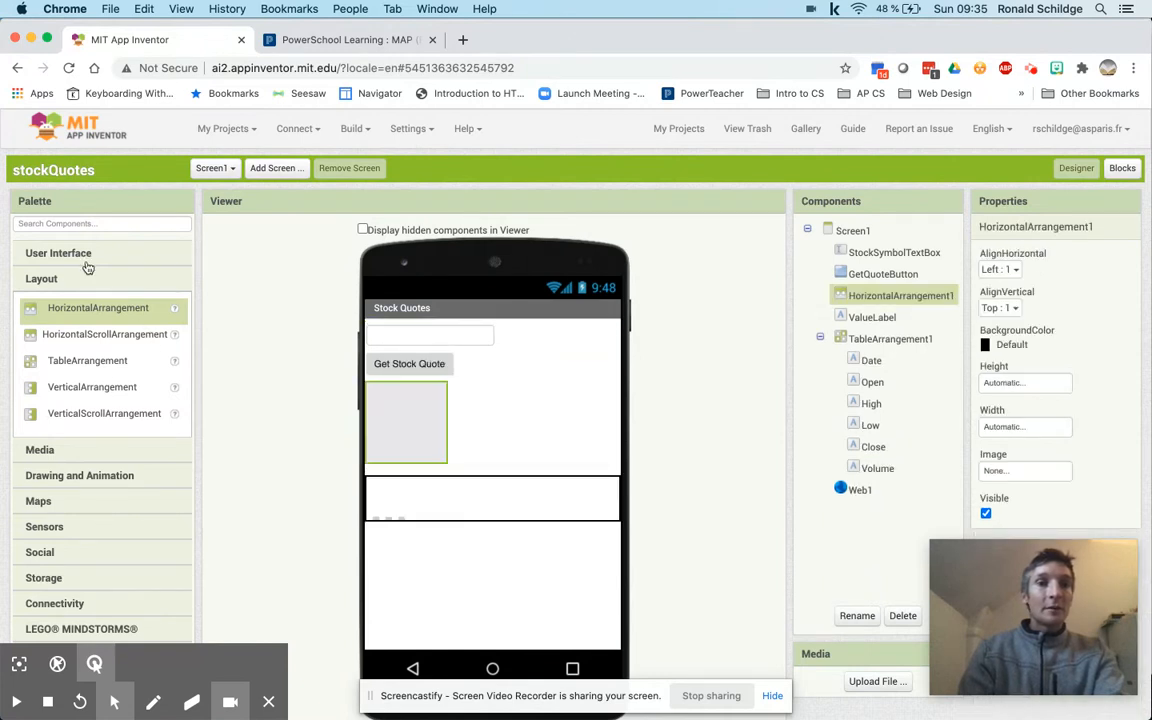
left_click(58, 253)
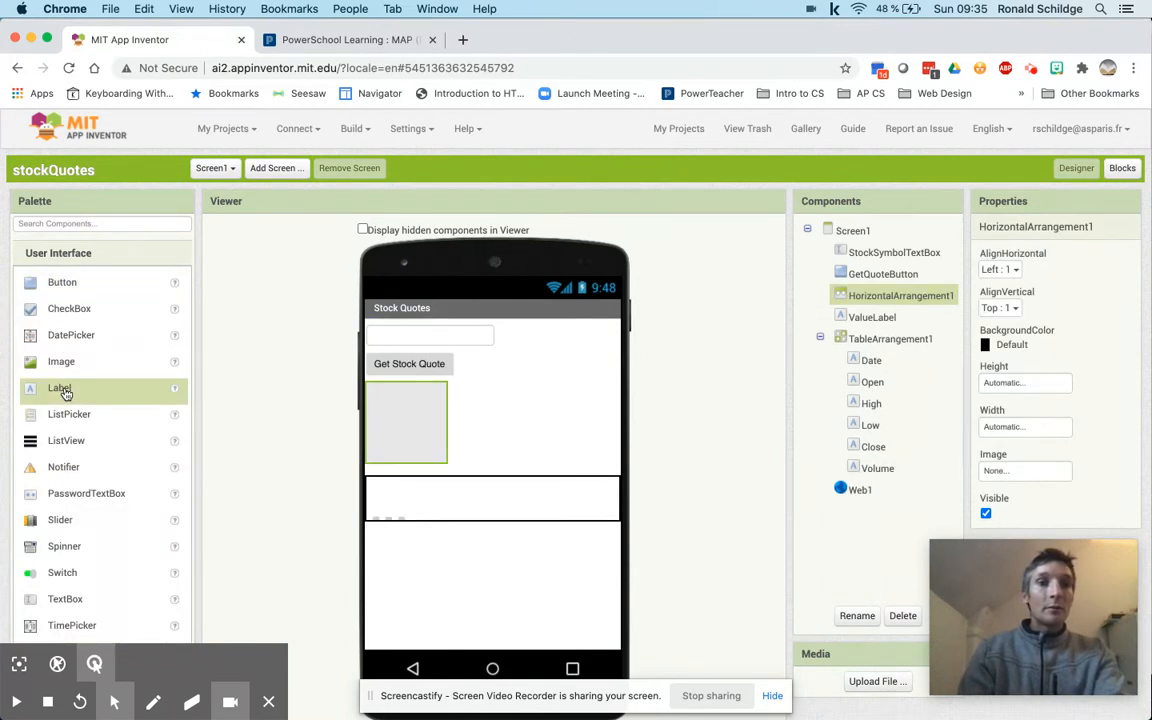
left_click_drag(60, 388, 405, 390)
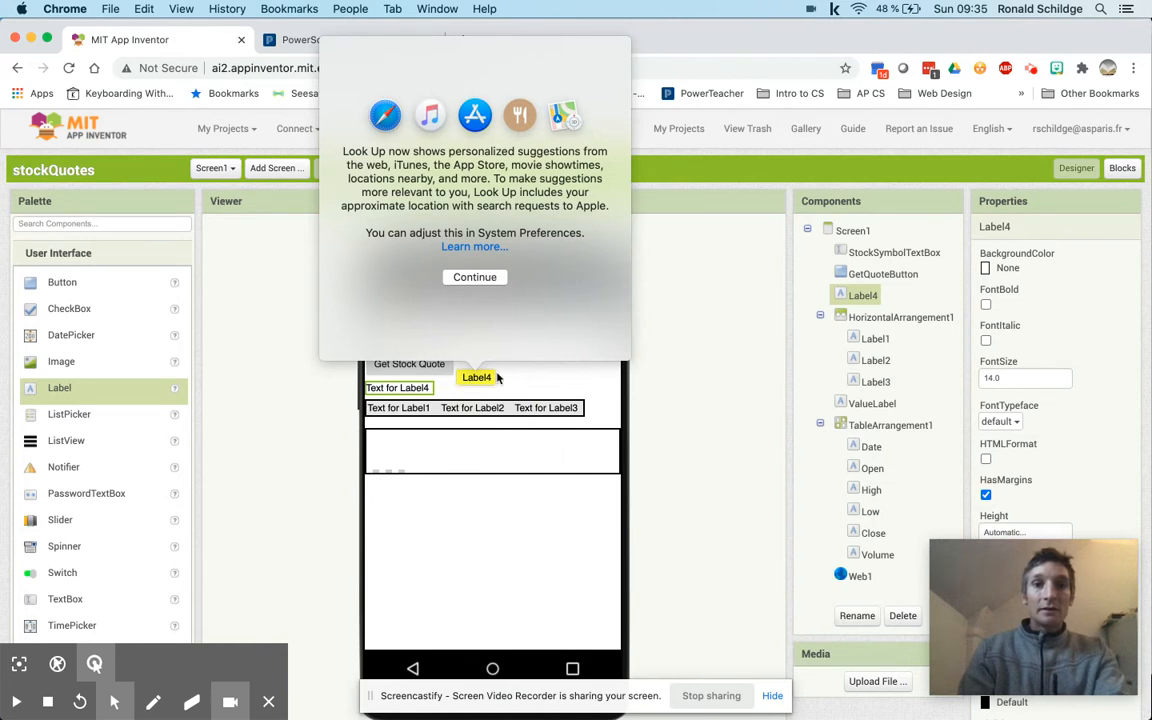
left_click(474, 277)
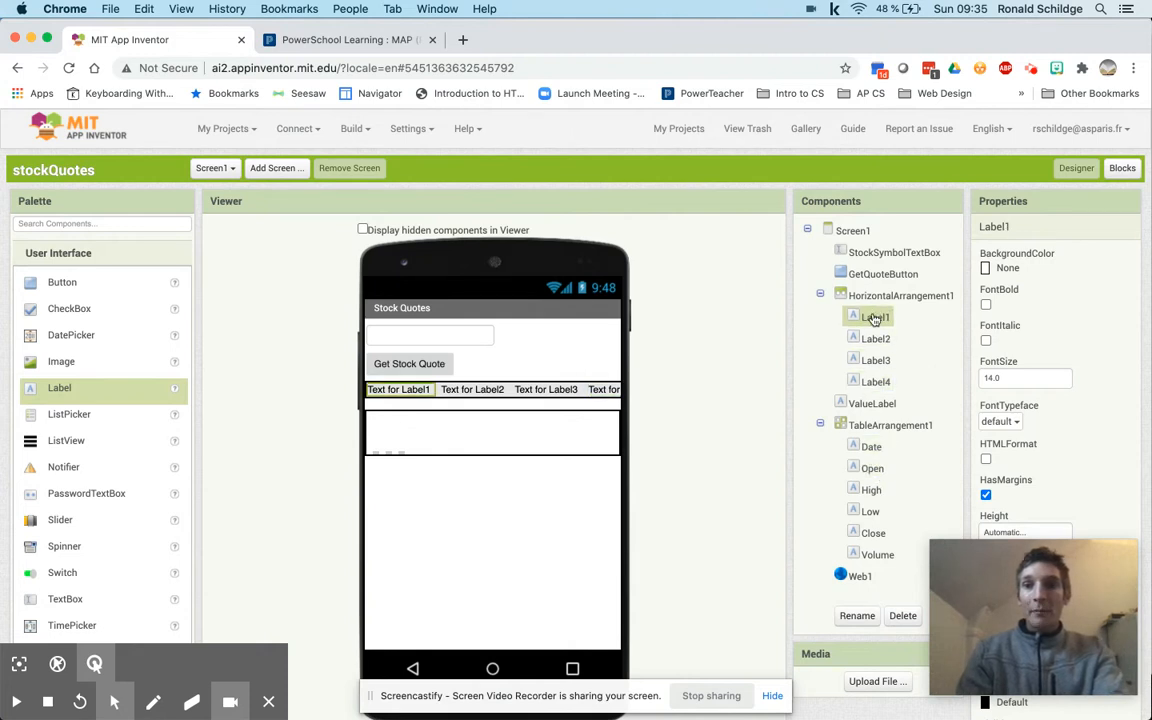
Rename Label1 to HighMax after the name High is rejected as a duplicate
left_click(856, 615)
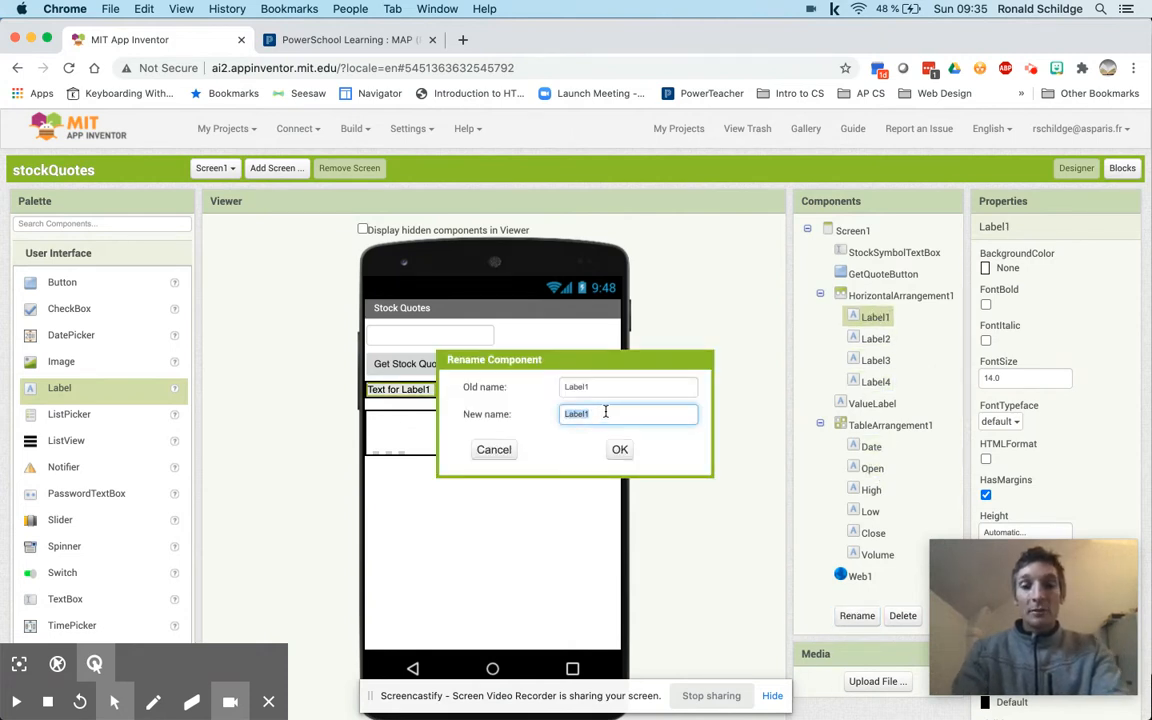
type("High")
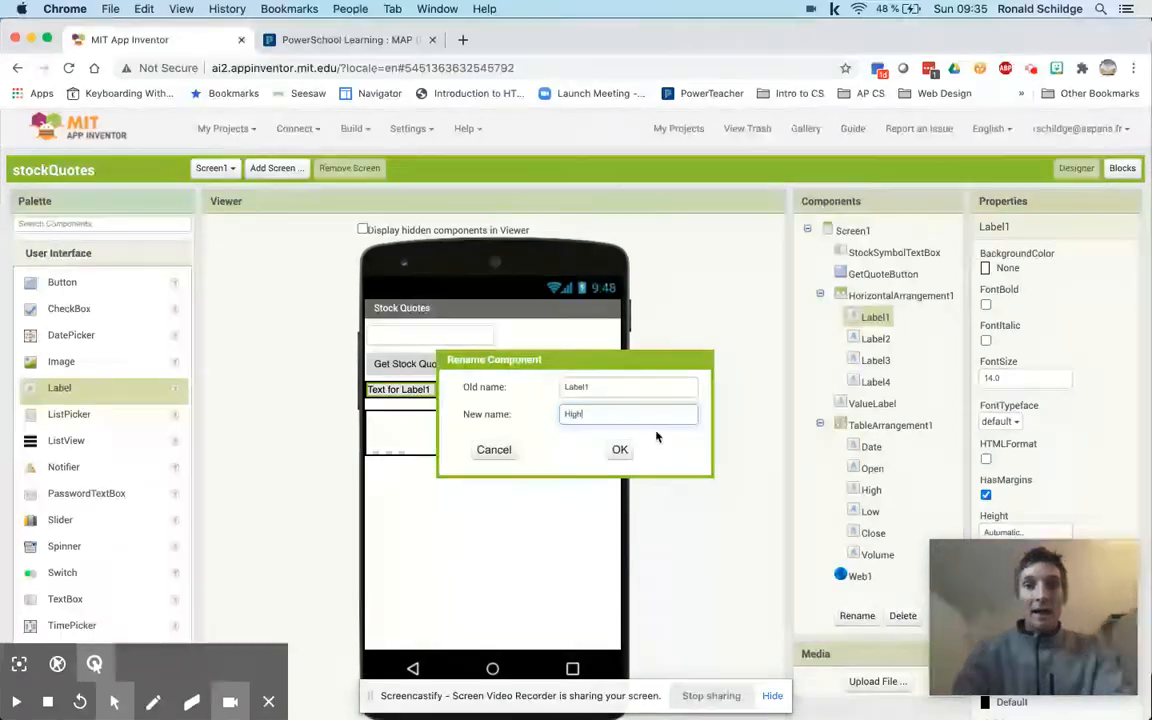
left_click(619, 449)
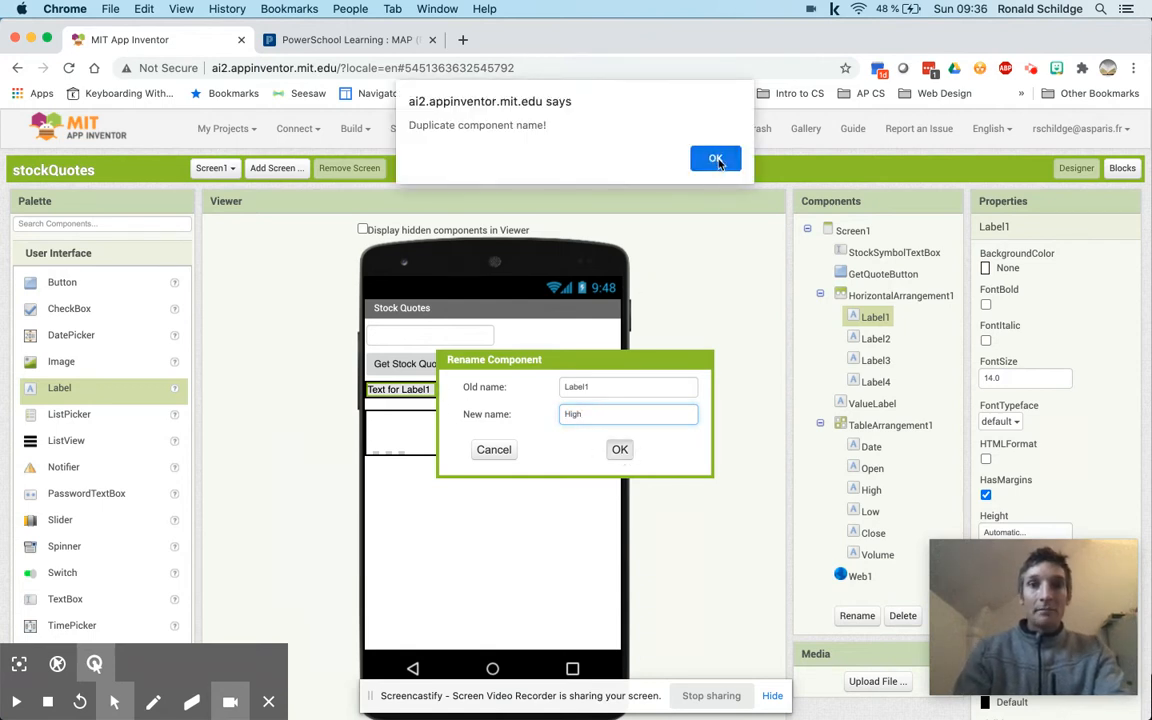
left_click(716, 159)
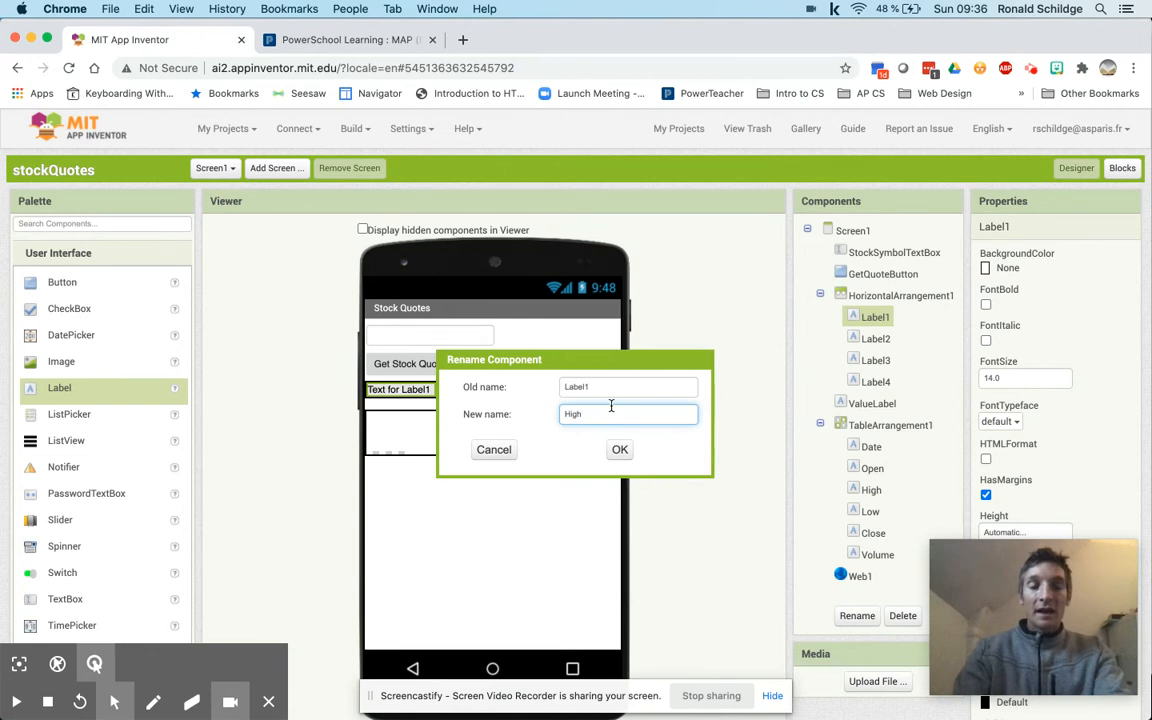
type("M")
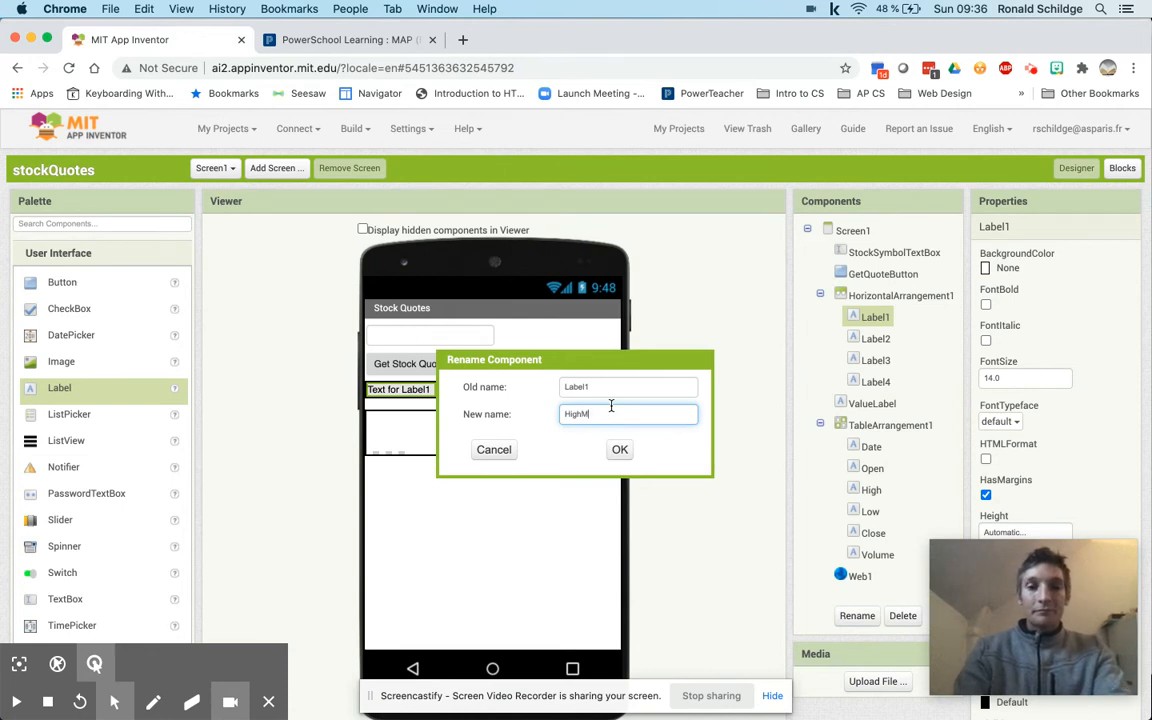
type("ax")
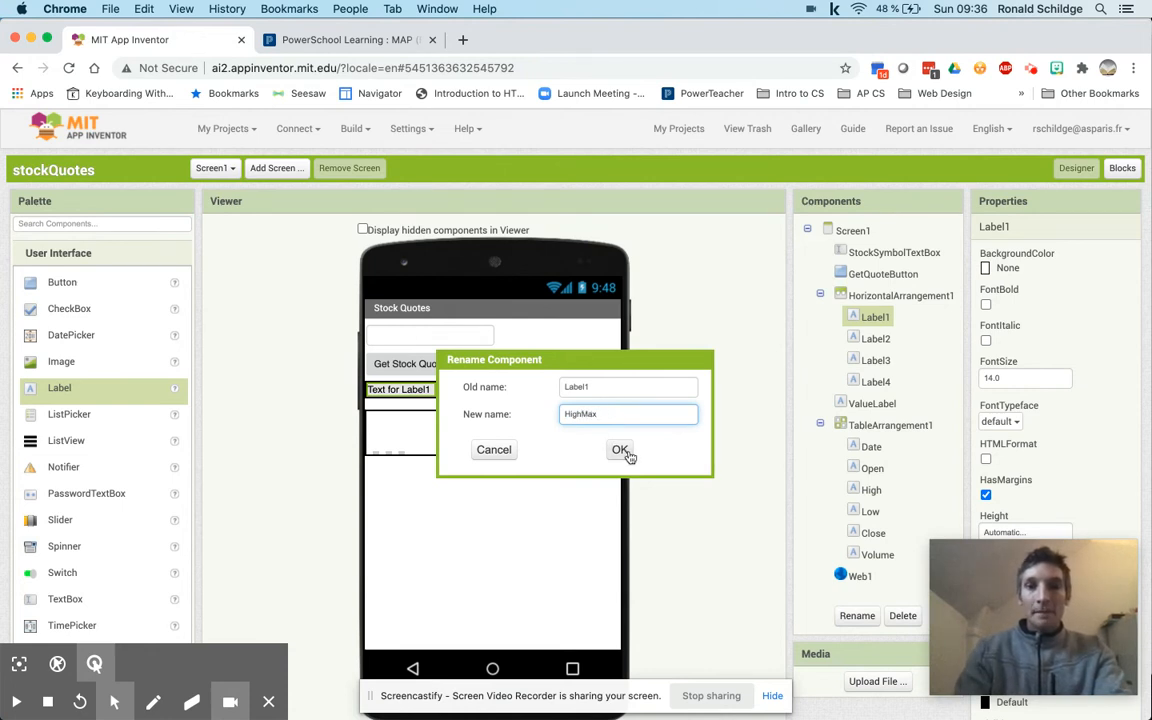
left_click(620, 449)
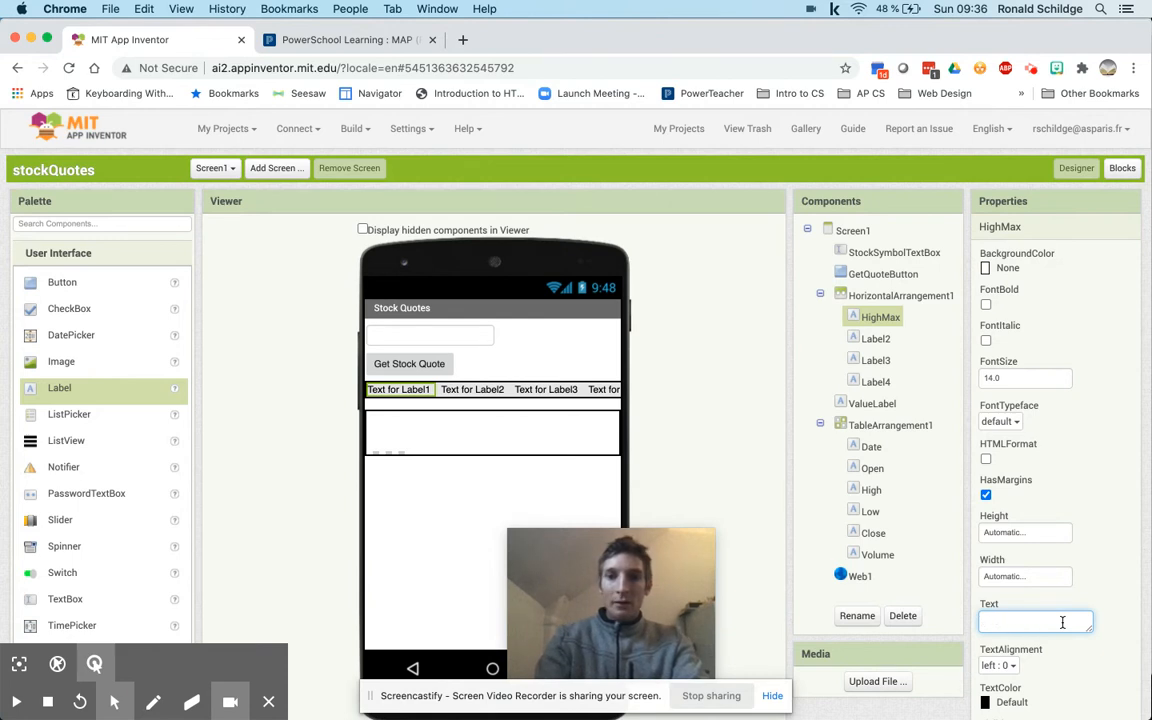
Set HighMax's text to 'High:', Label2's text to 0, and rename Label2 HighMaxValue
type("High")
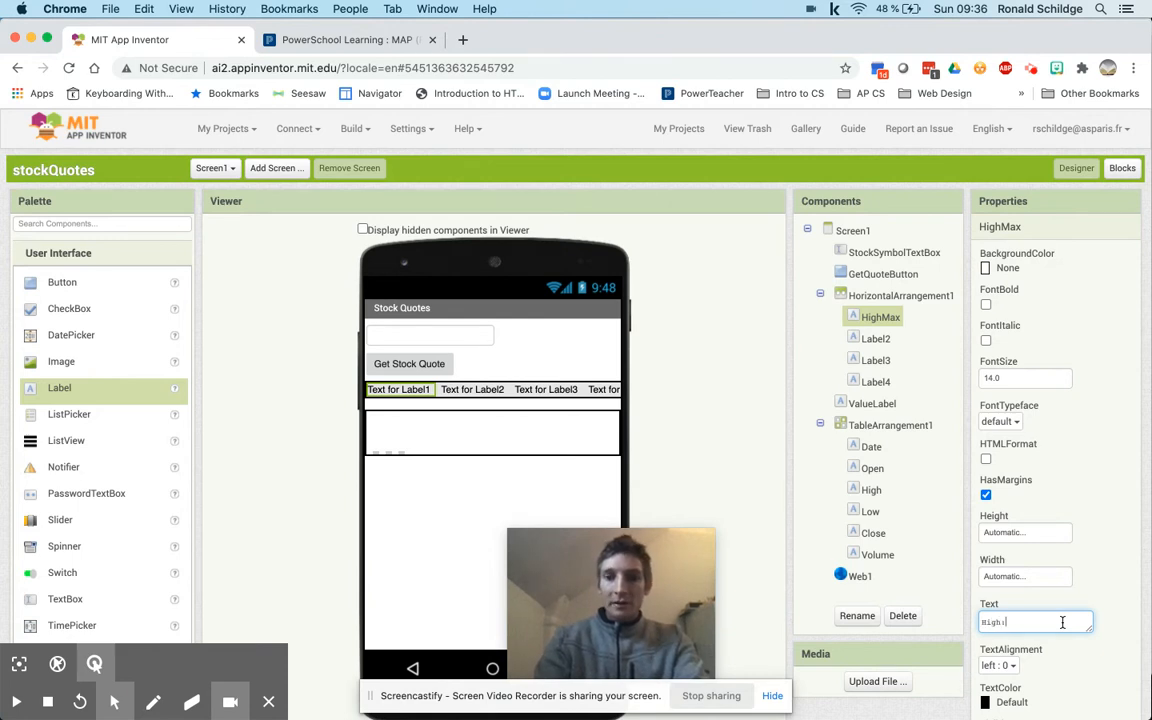
left_click(876, 338)
type("0")
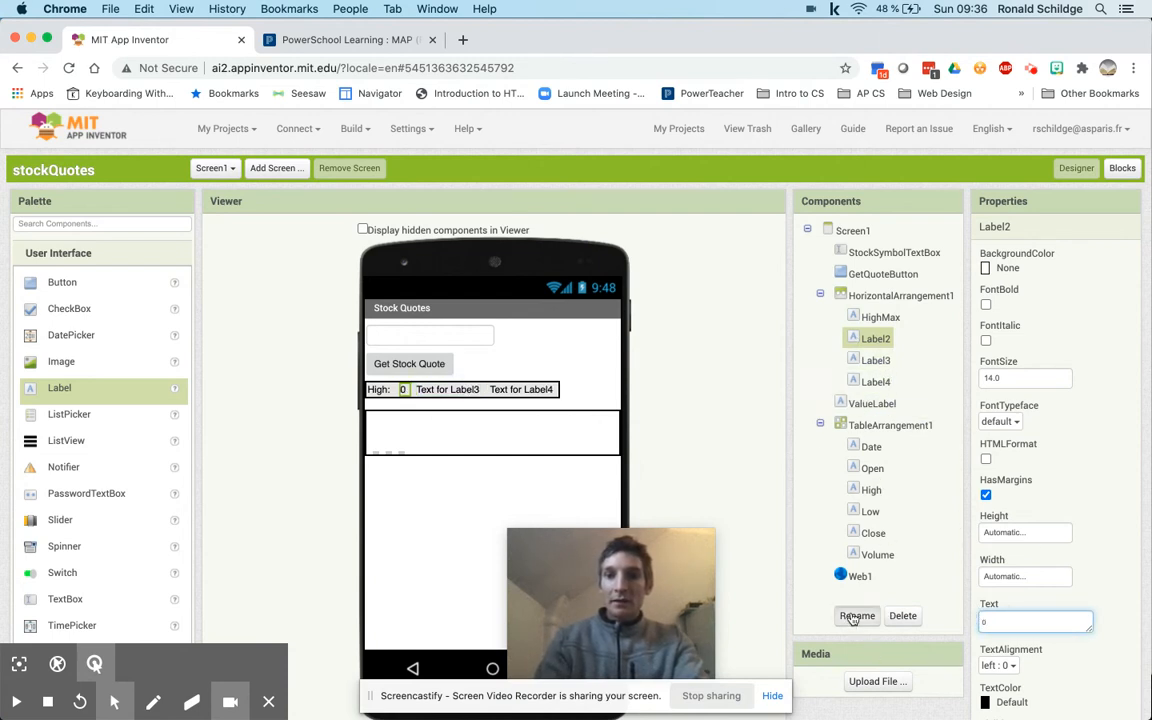
left_click(857, 615)
type("HighMaxValue")
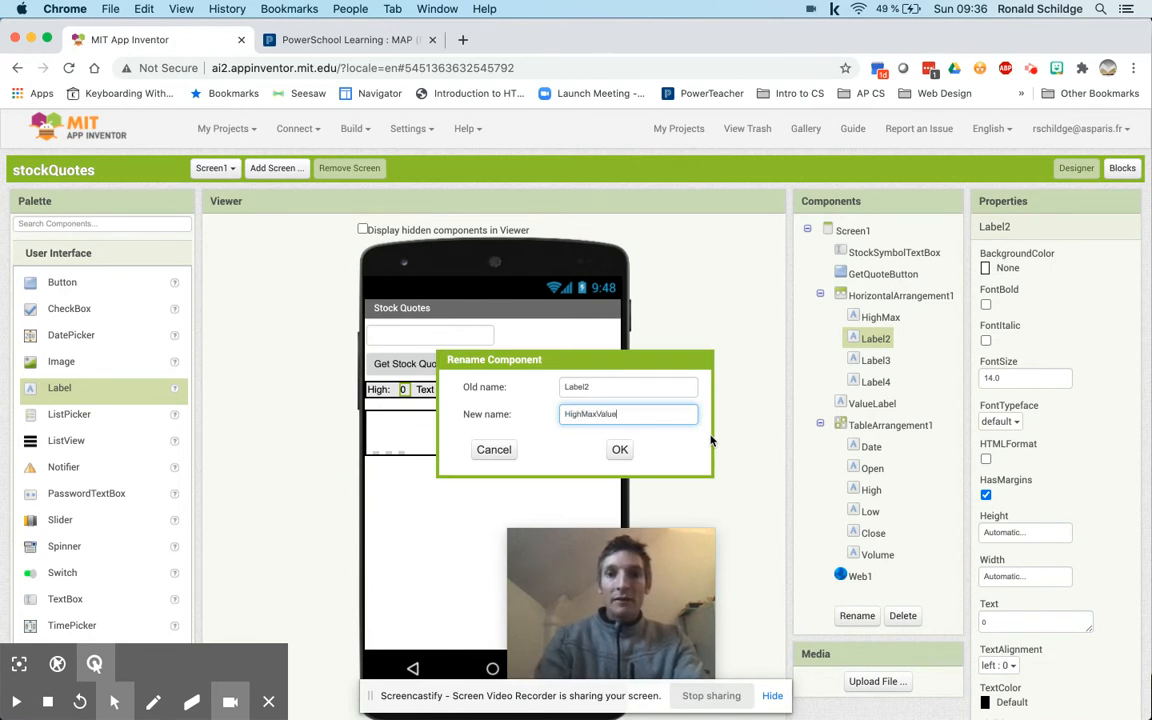
left_click(619, 449)
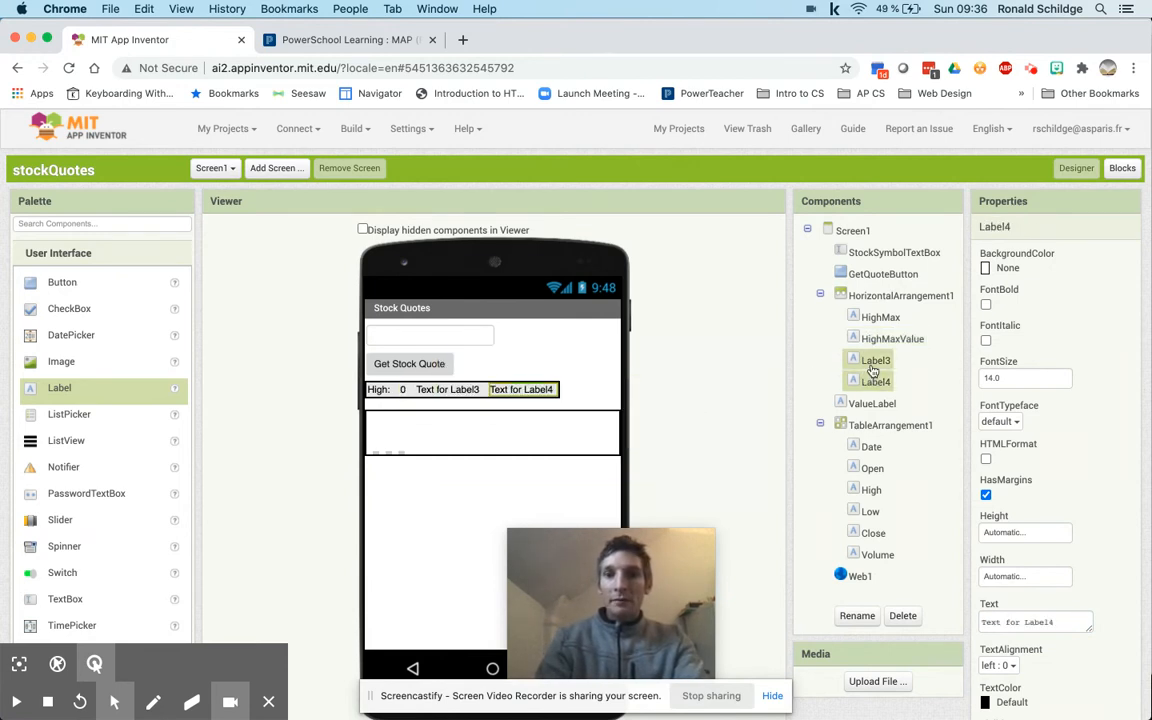
Rename Label3 and Label4 to LowMin and LowMinValue, set LowMin to 'Low:', and open Blocks
left_click(857, 615)
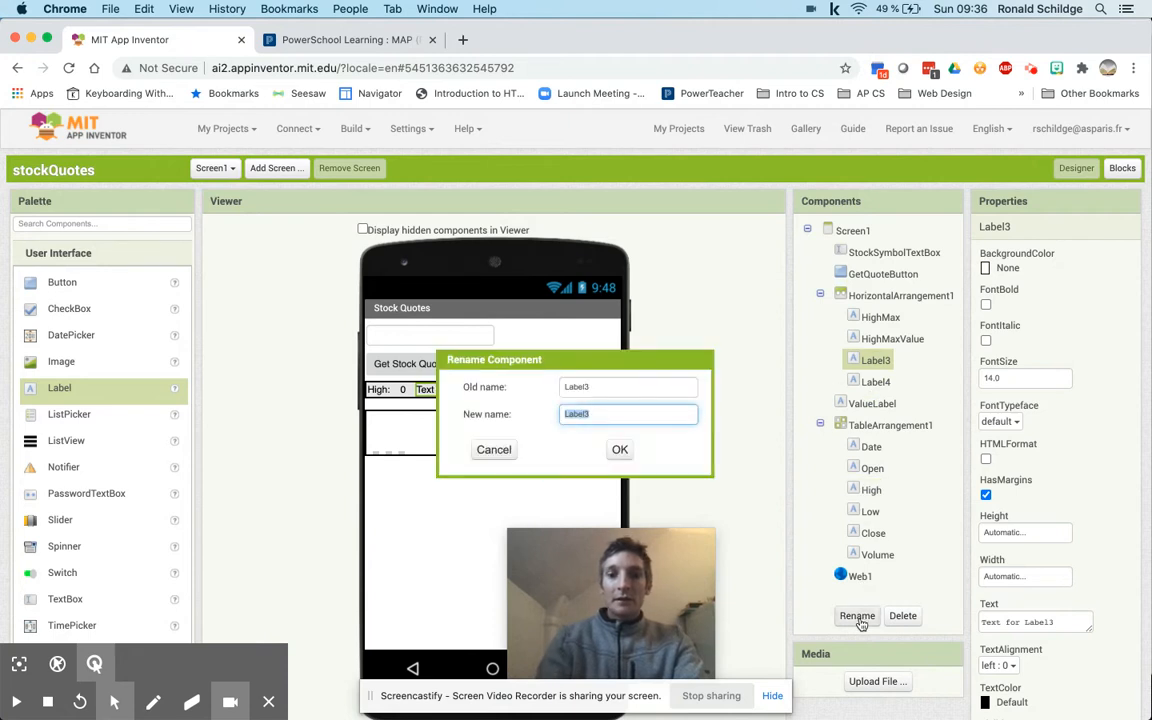
type("LowMin")
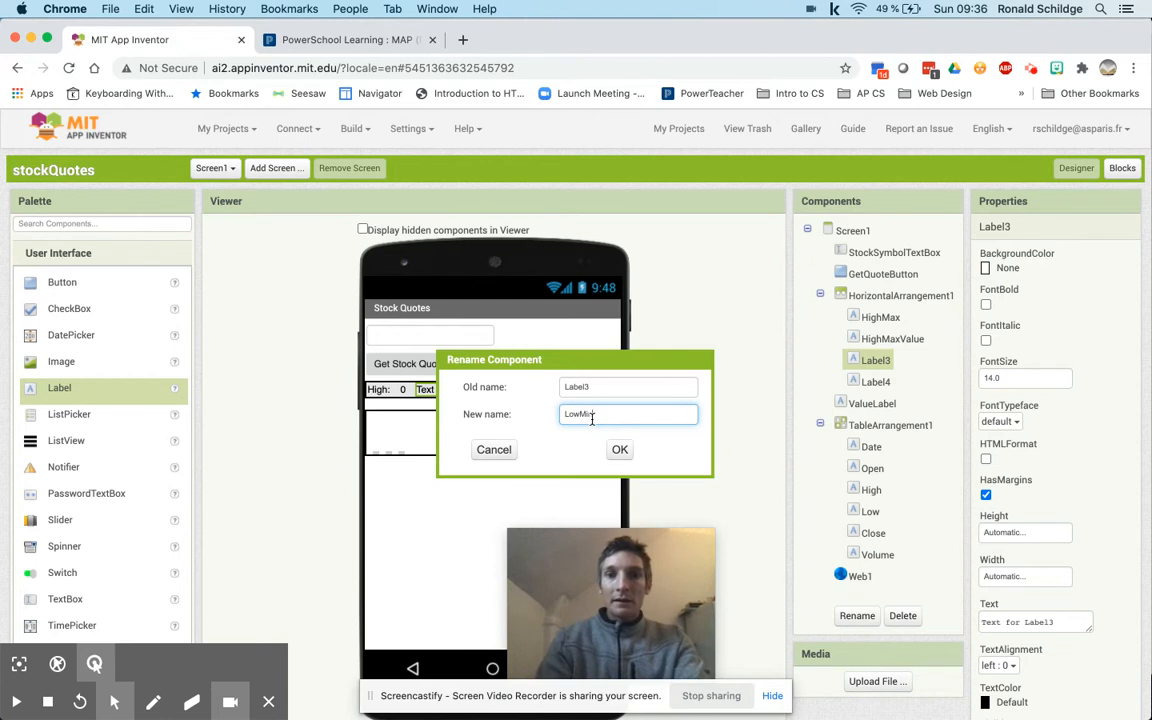
left_click(619, 449)
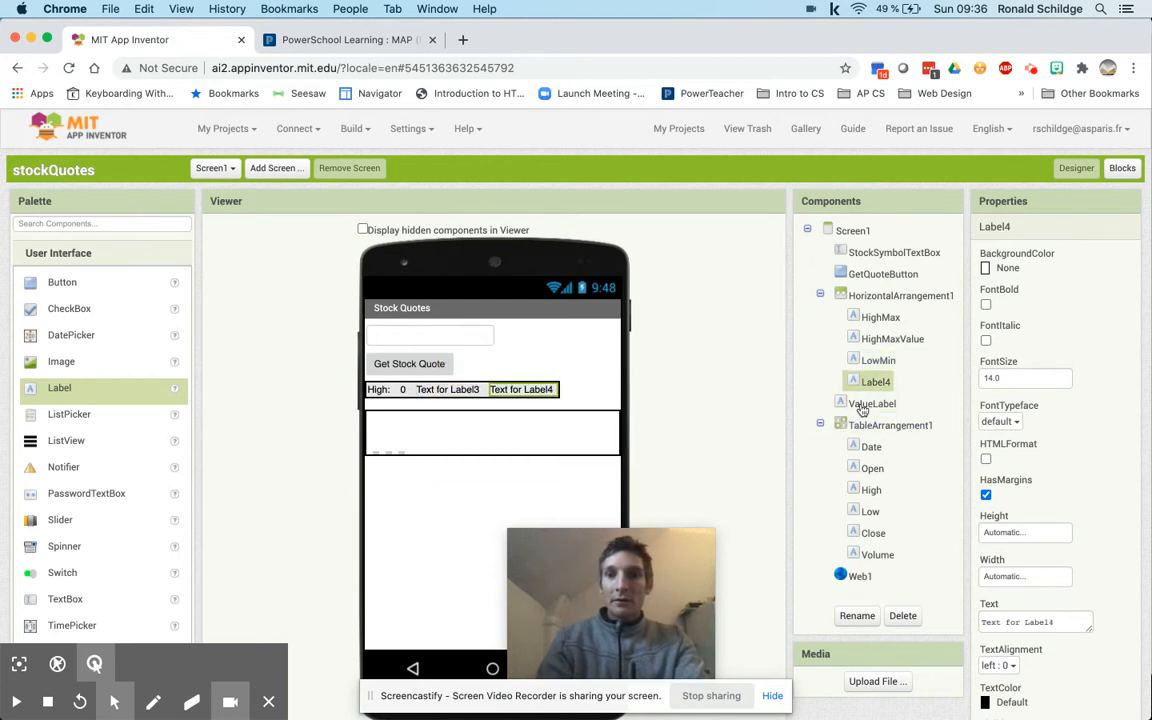
left_click(856, 615)
type("LowMinValue")
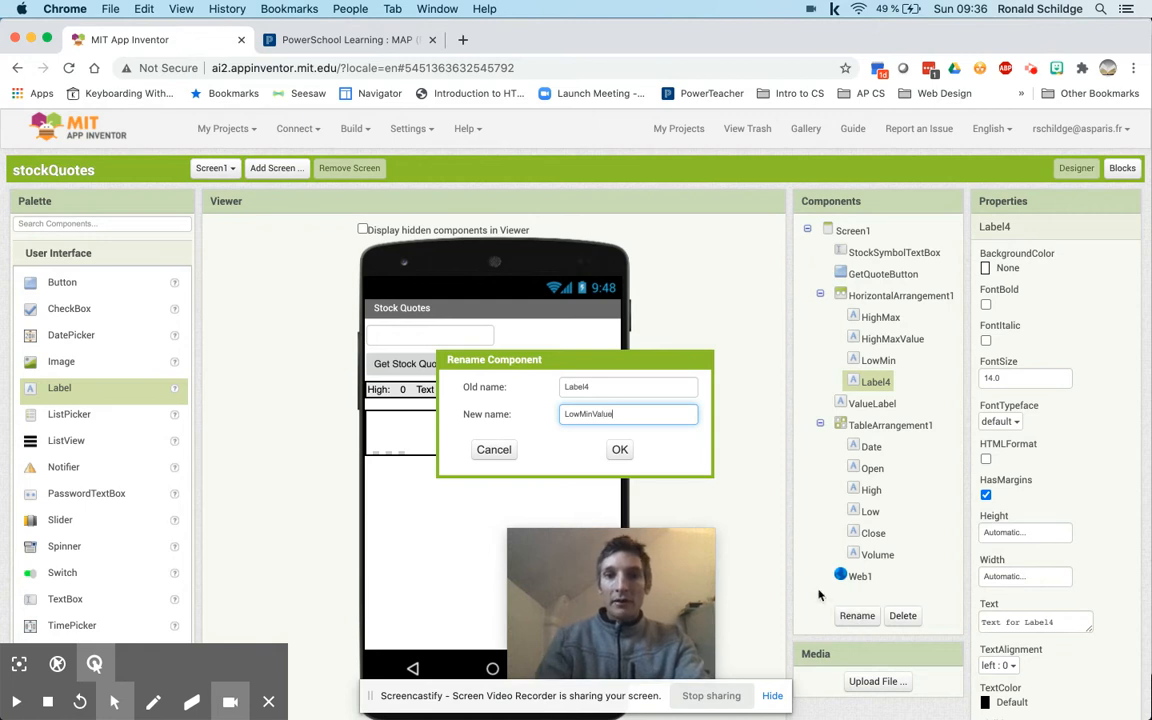
left_click(619, 449)
type("0")
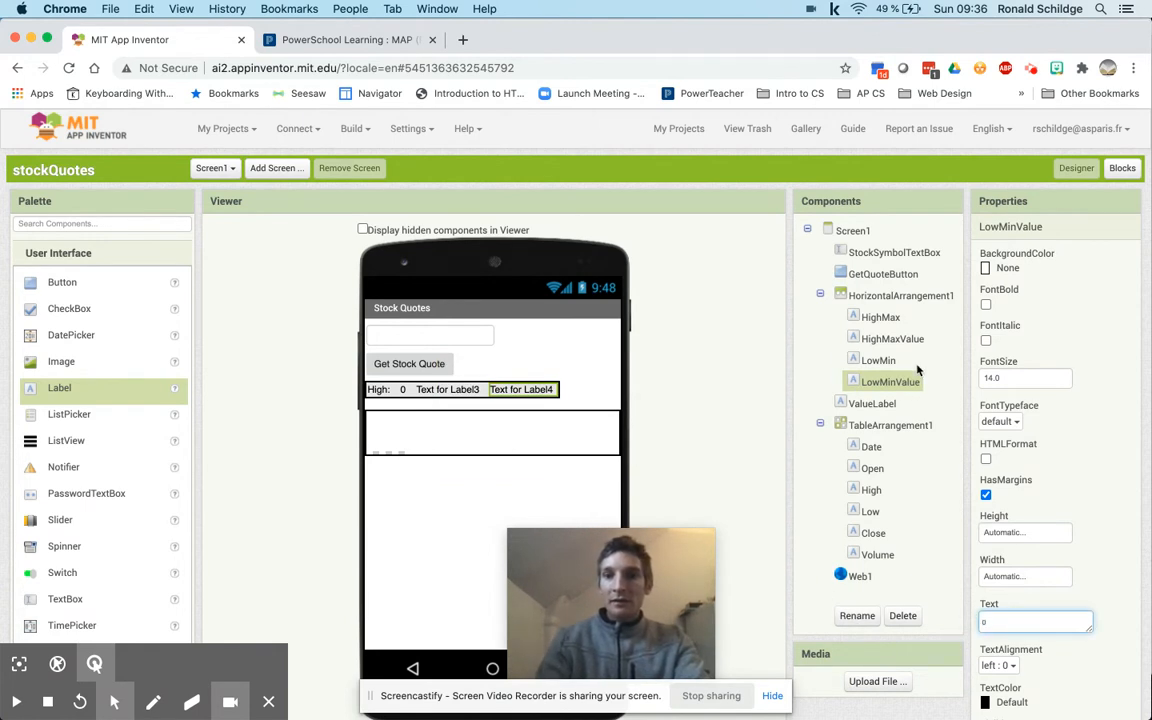
left_click(879, 359)
type("Low:")
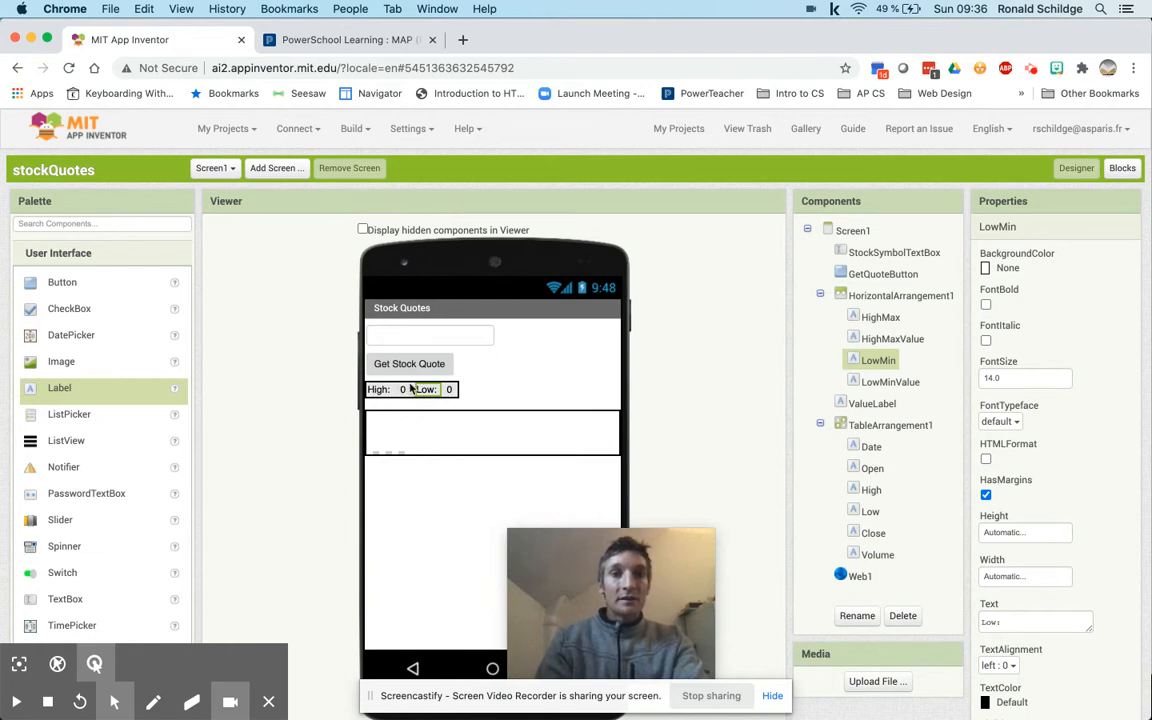
mouse_move(293, 397)
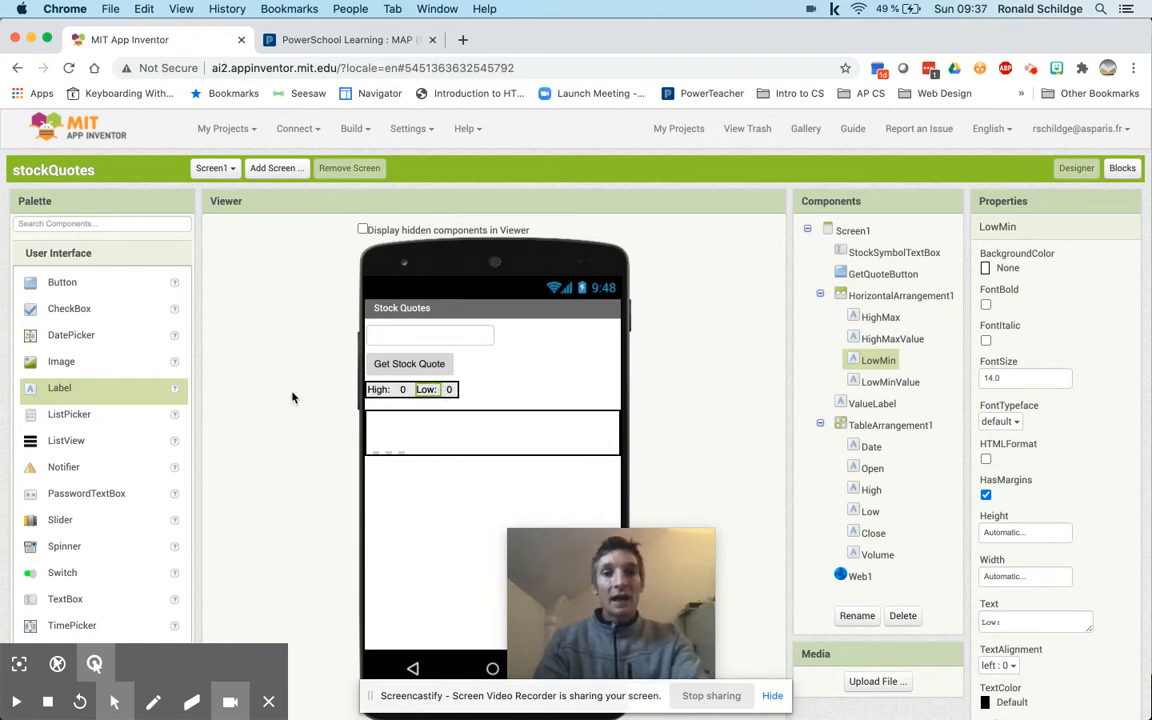
mouse_move(428, 483)
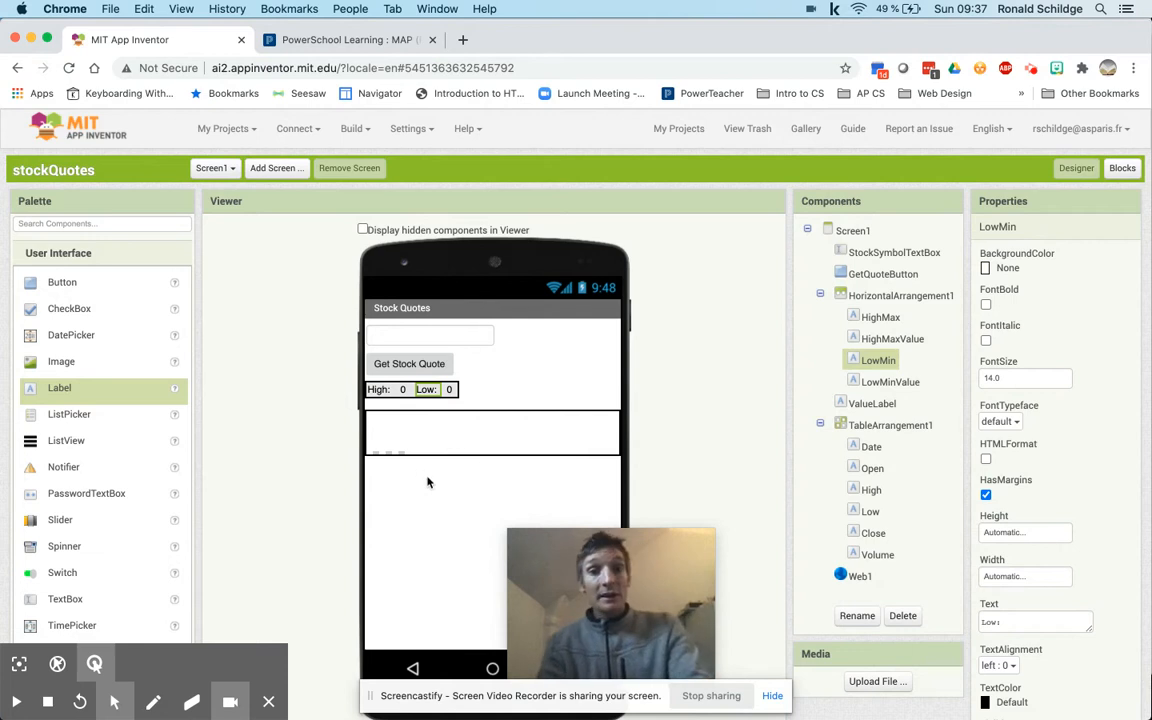
mouse_move(323, 460)
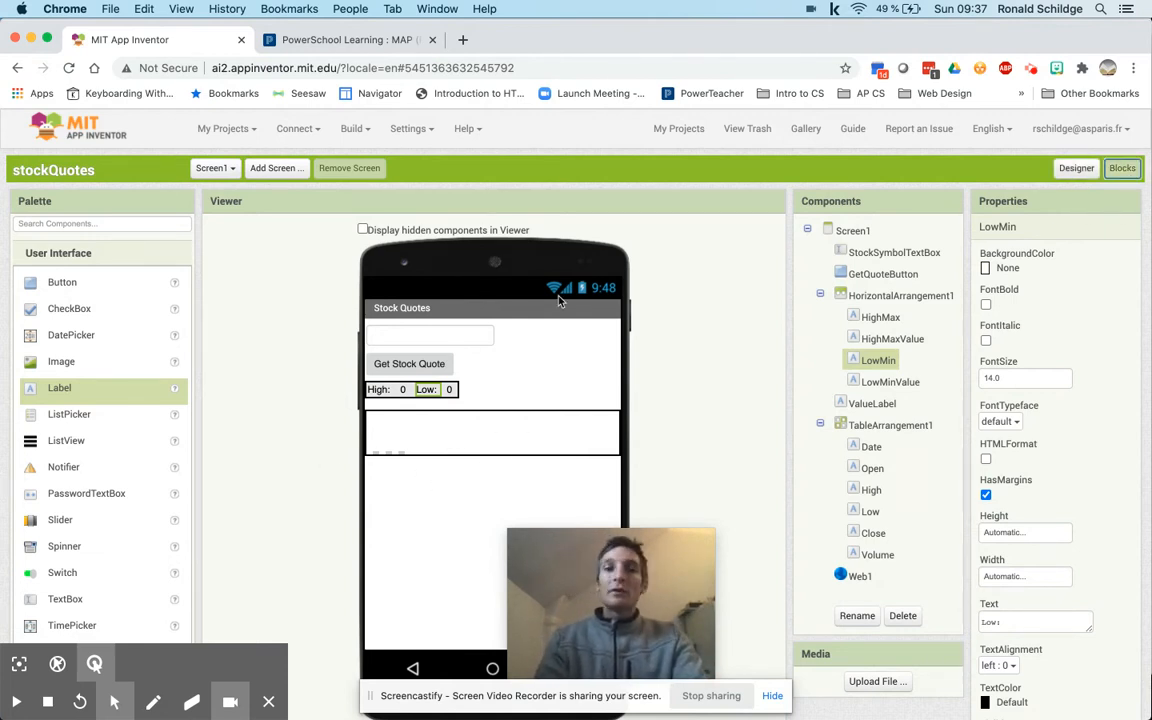
left_click(1122, 168)
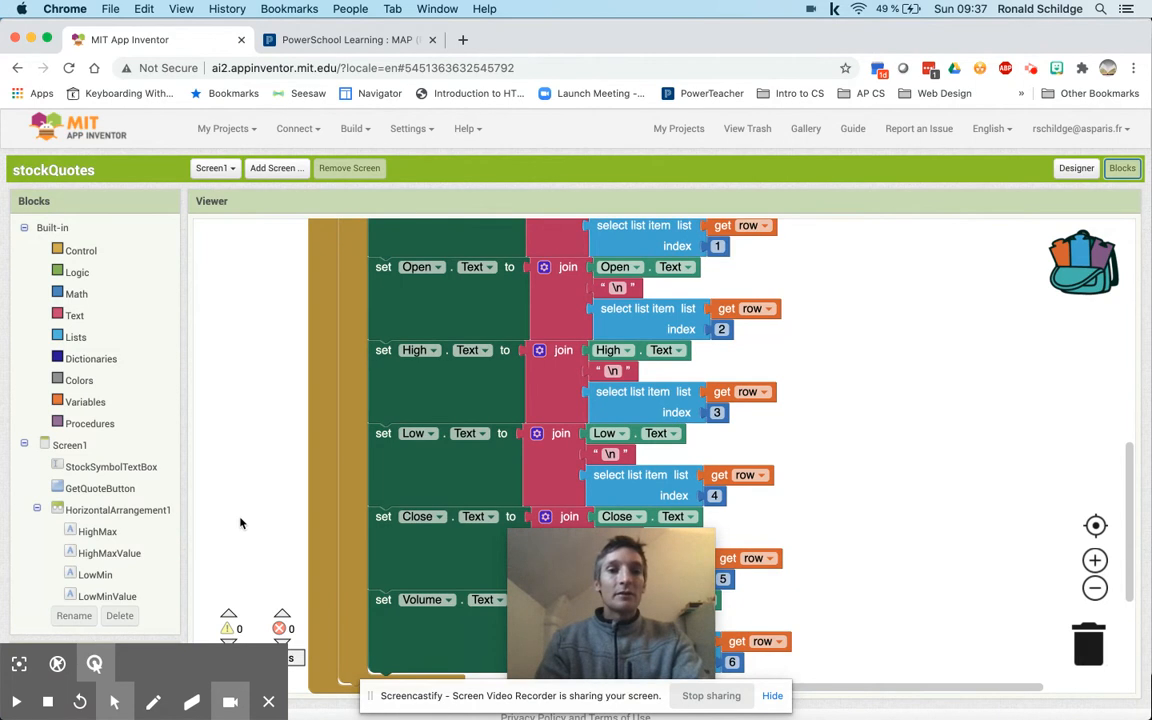
Add an if block testing whether HighMaxValue.Text is less than an empty slot
scroll("down", 3)
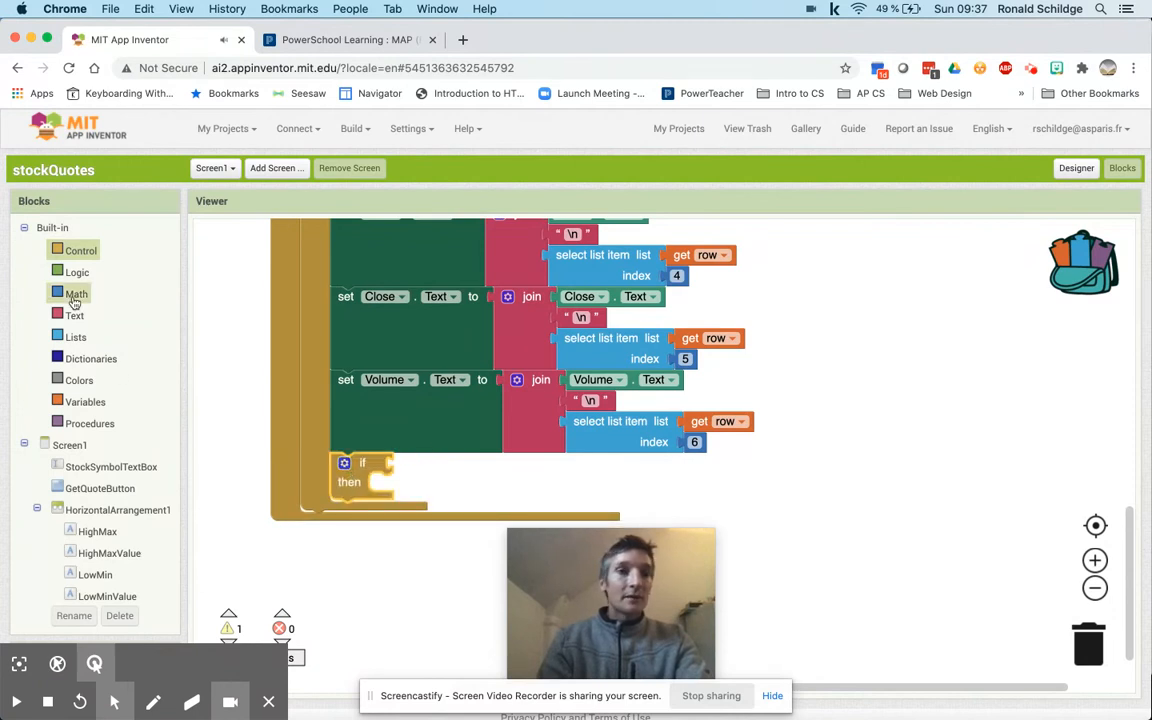
left_click(77, 293)
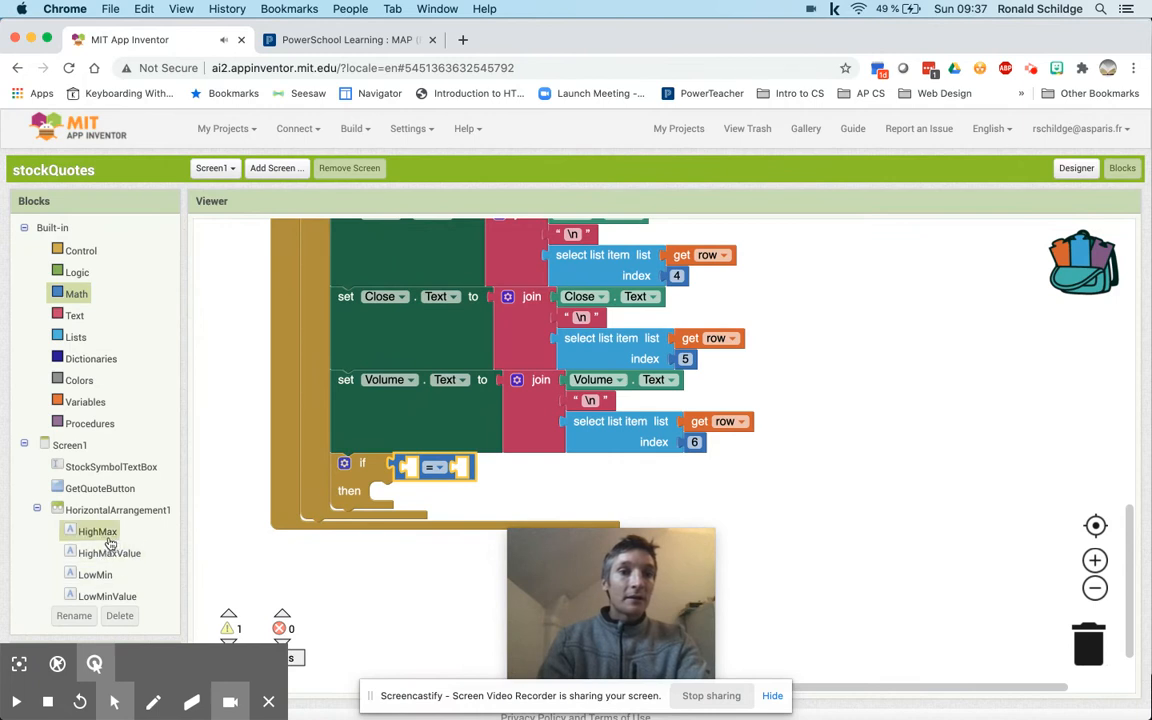
left_click(107, 552)
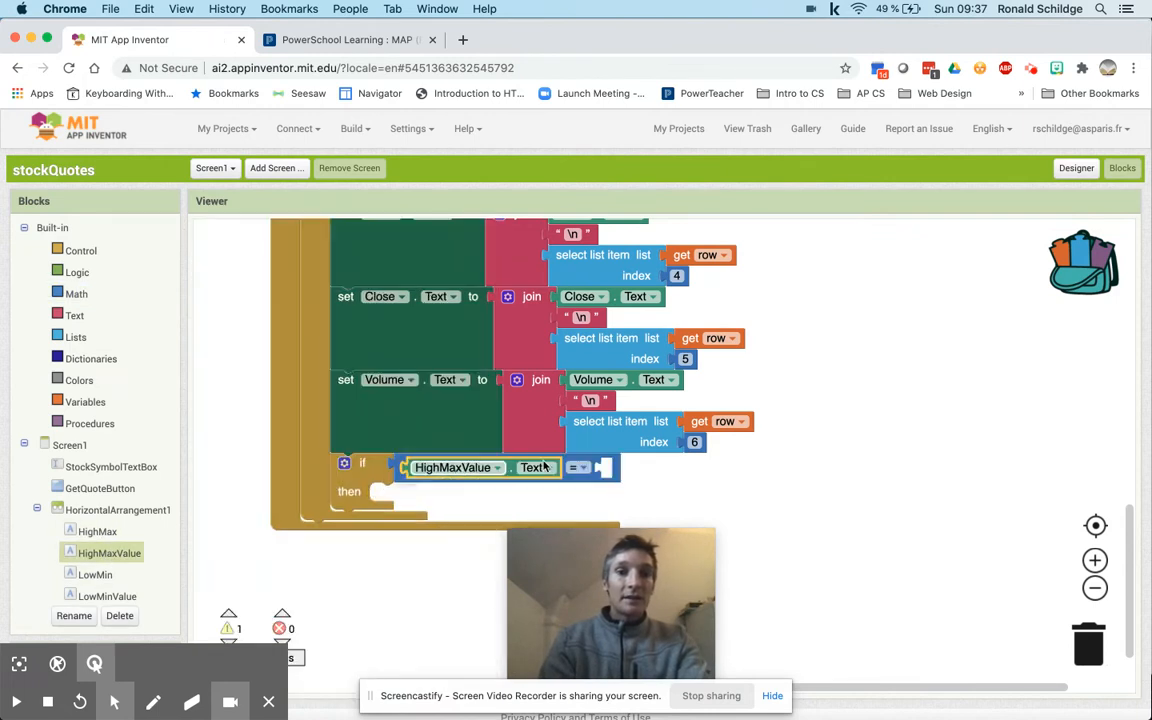
left_click(577, 467)
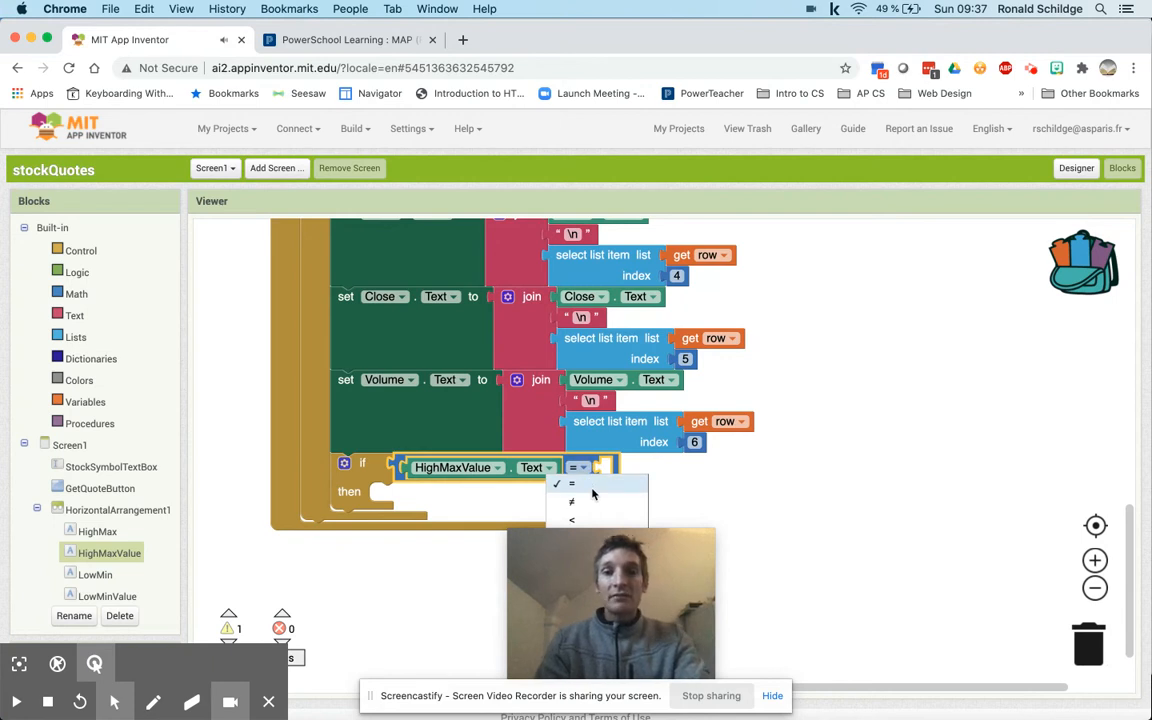
left_click(571, 519)
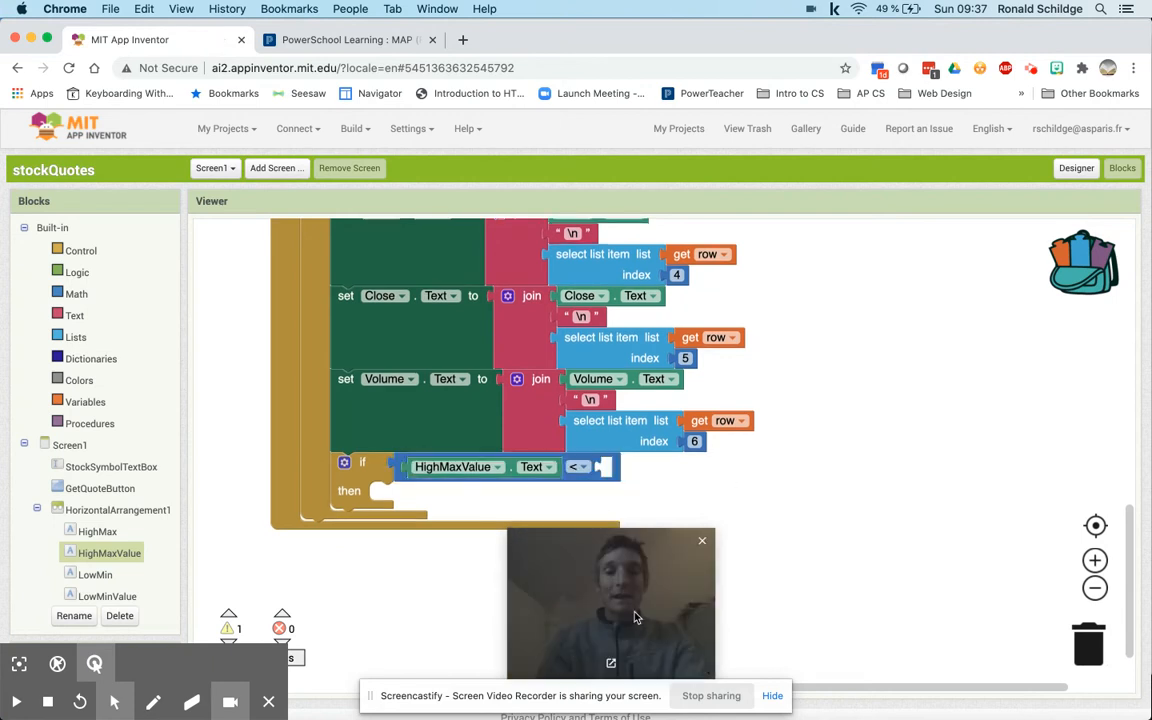
left_click_drag(610, 600, 1030, 600)
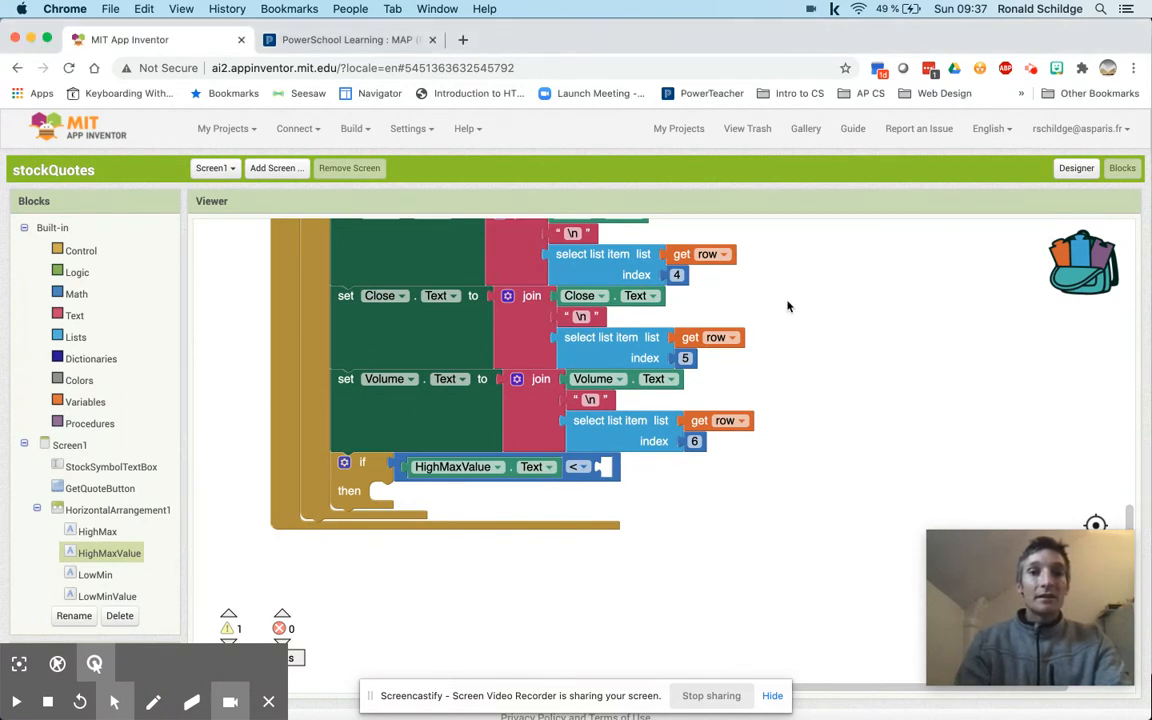
mouse_move(785, 264)
type("3")
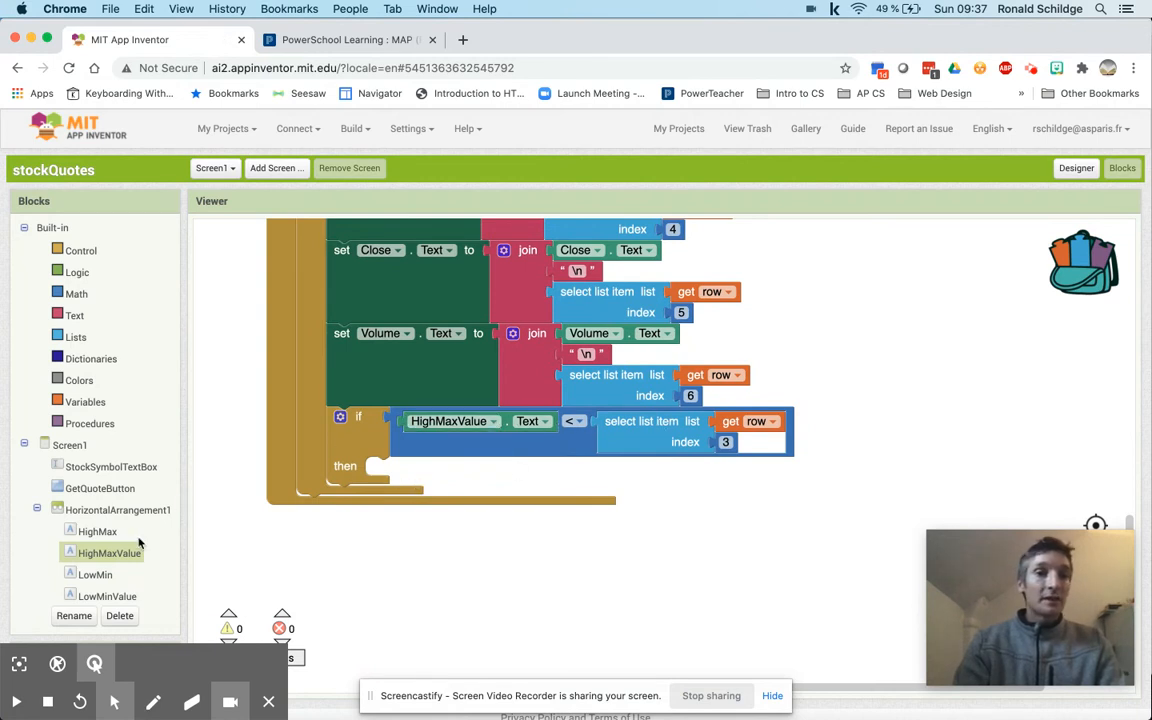
Compare HighMaxValue's Text with row item 3 and set HighMaxValue.Text to that item
left_click(108, 553)
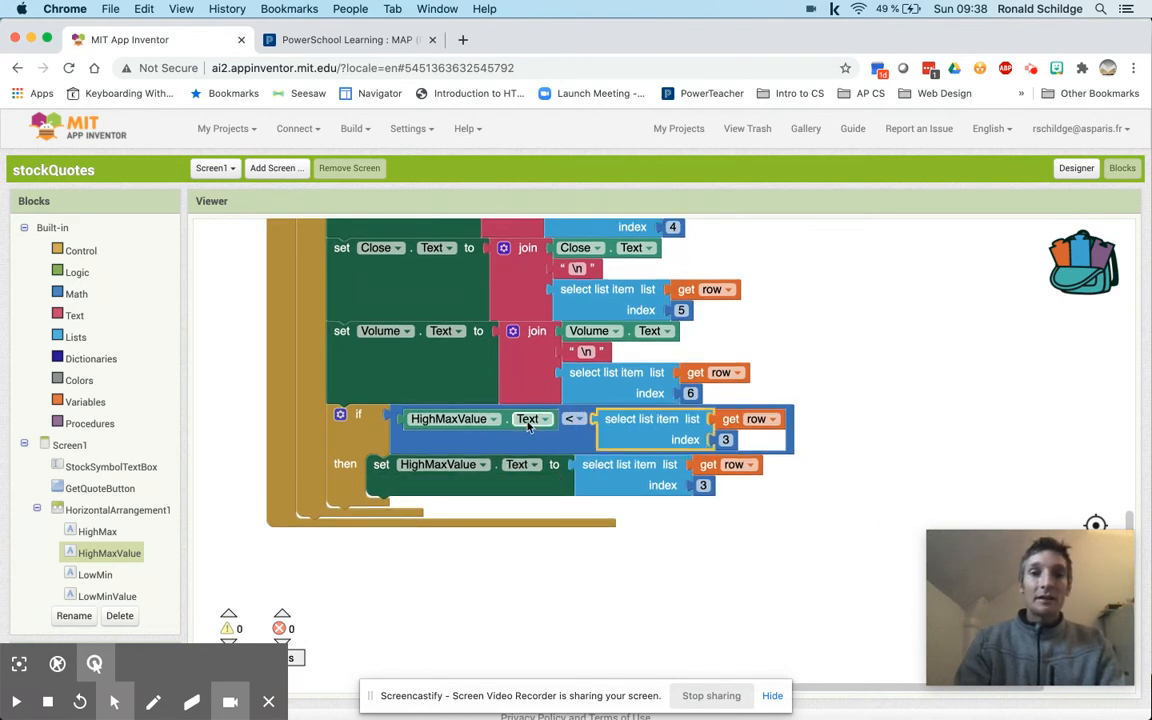
left_click(532, 418)
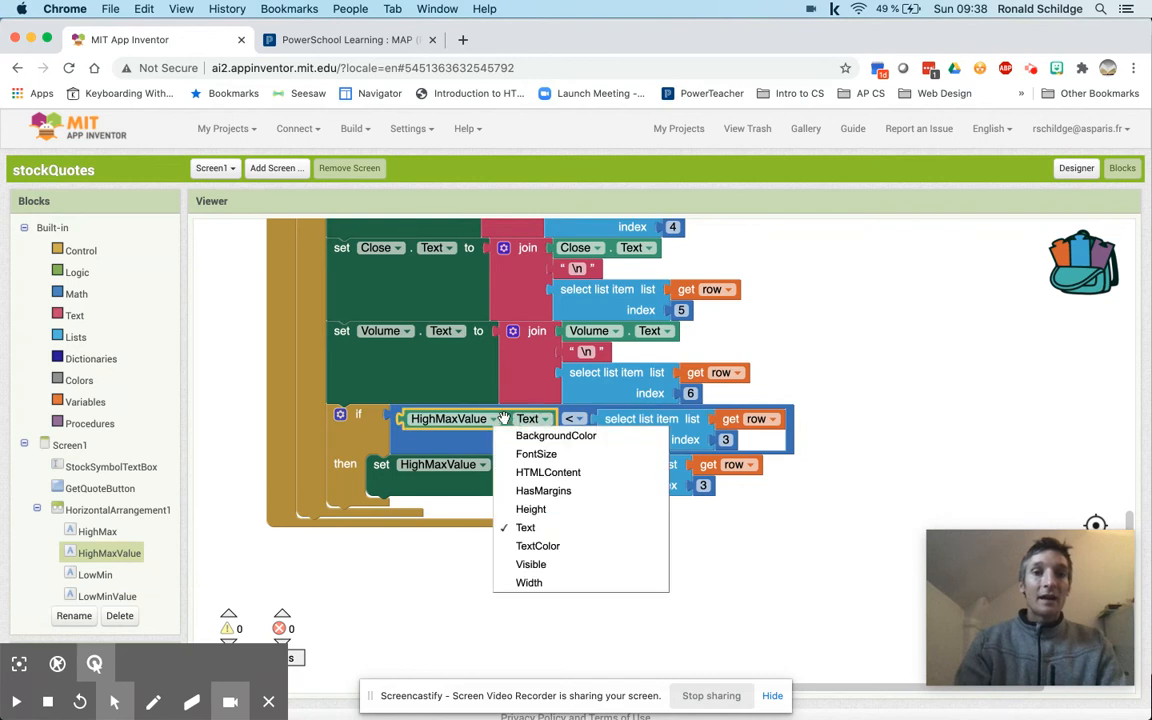
left_click(525, 527)
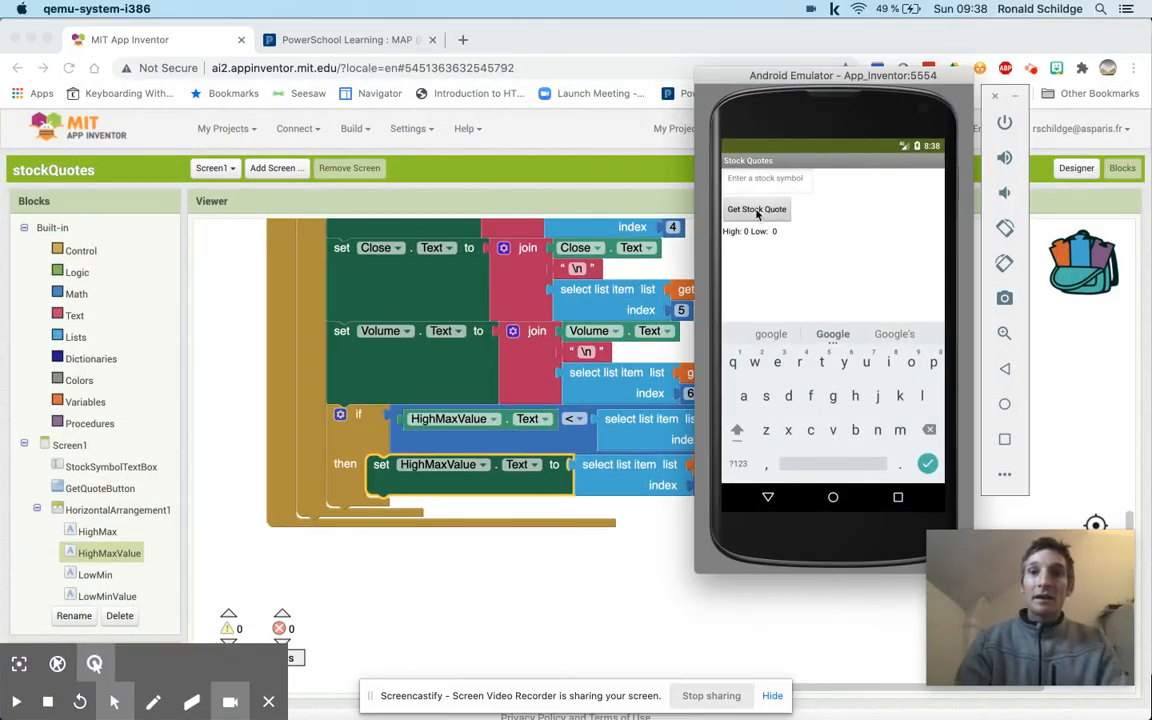
Enter the stock symbol googl in the emulator app's symbol text box
left_click(756, 209)
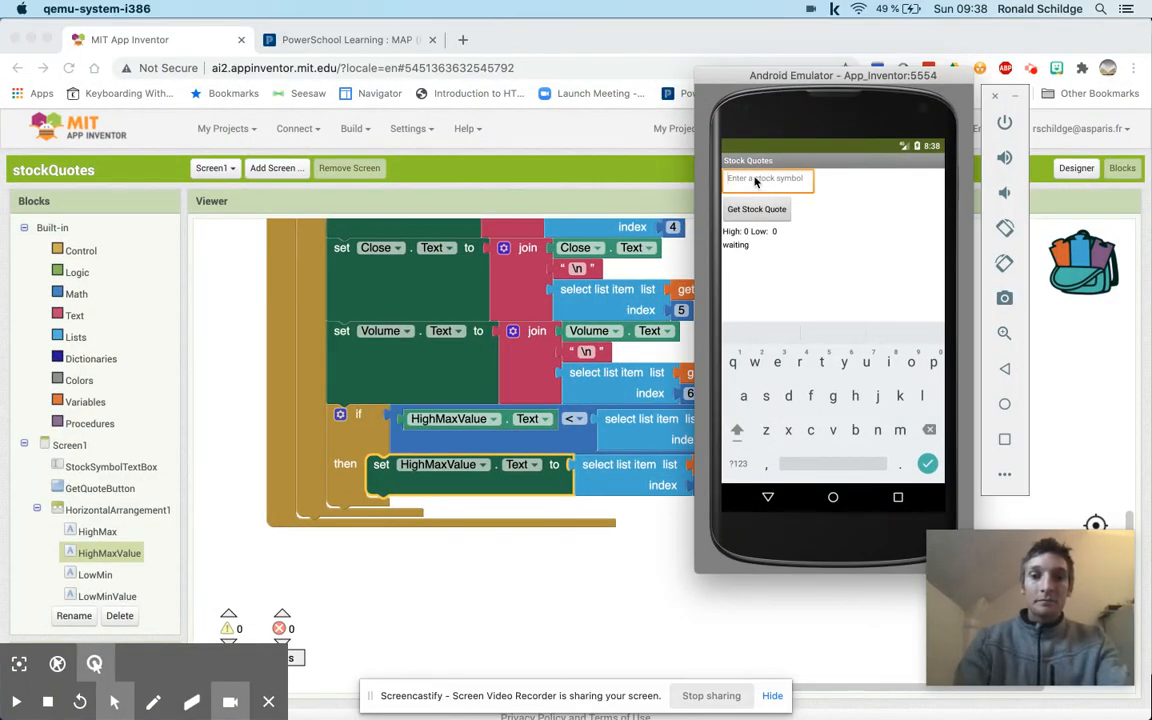
type("googl")
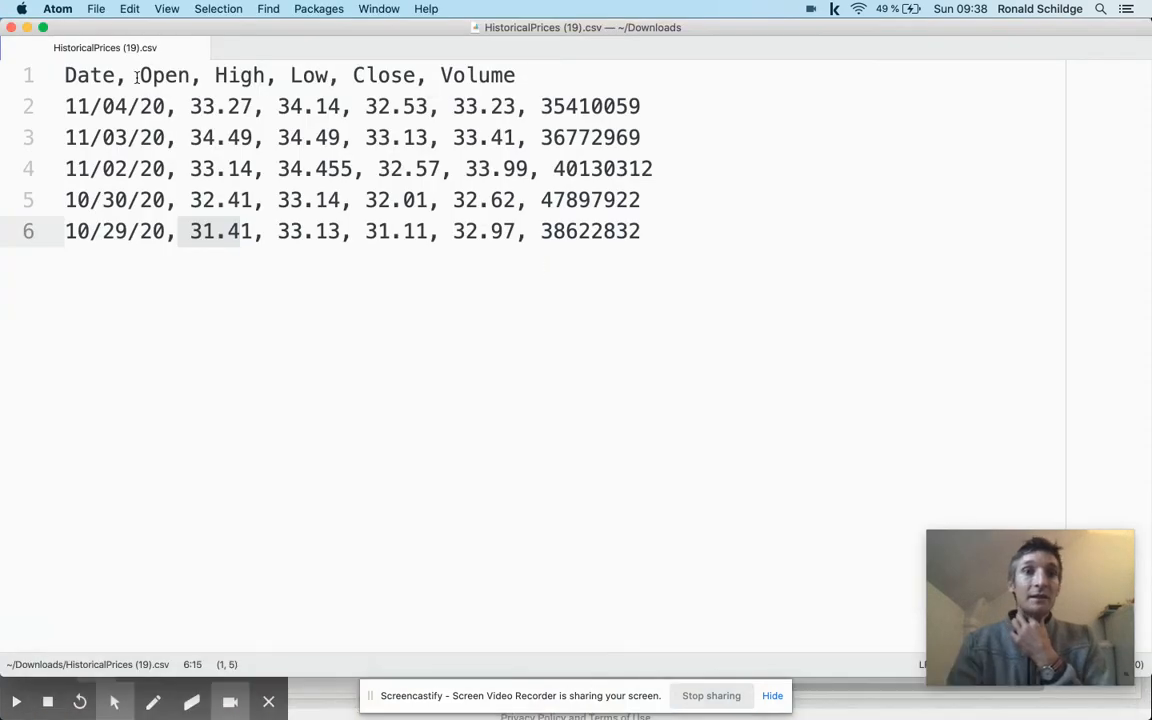
Select the High column header in the CSV, then switch back to App Inventor
left_click(242, 75)
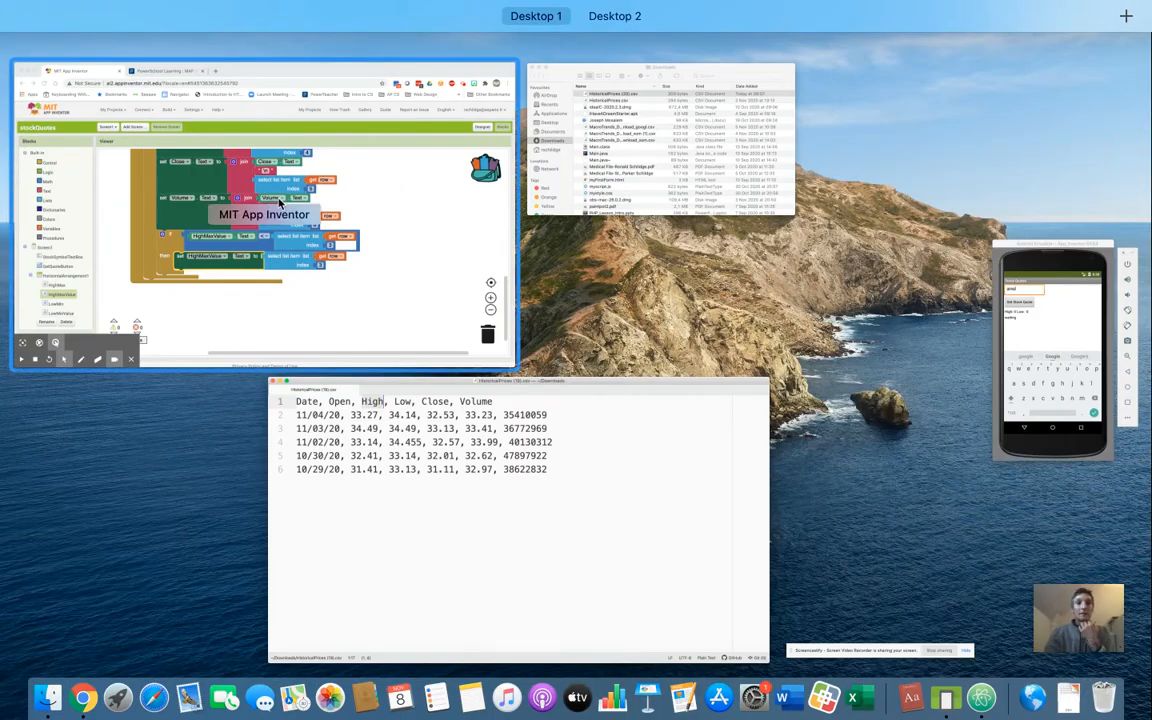
left_click(265, 200)
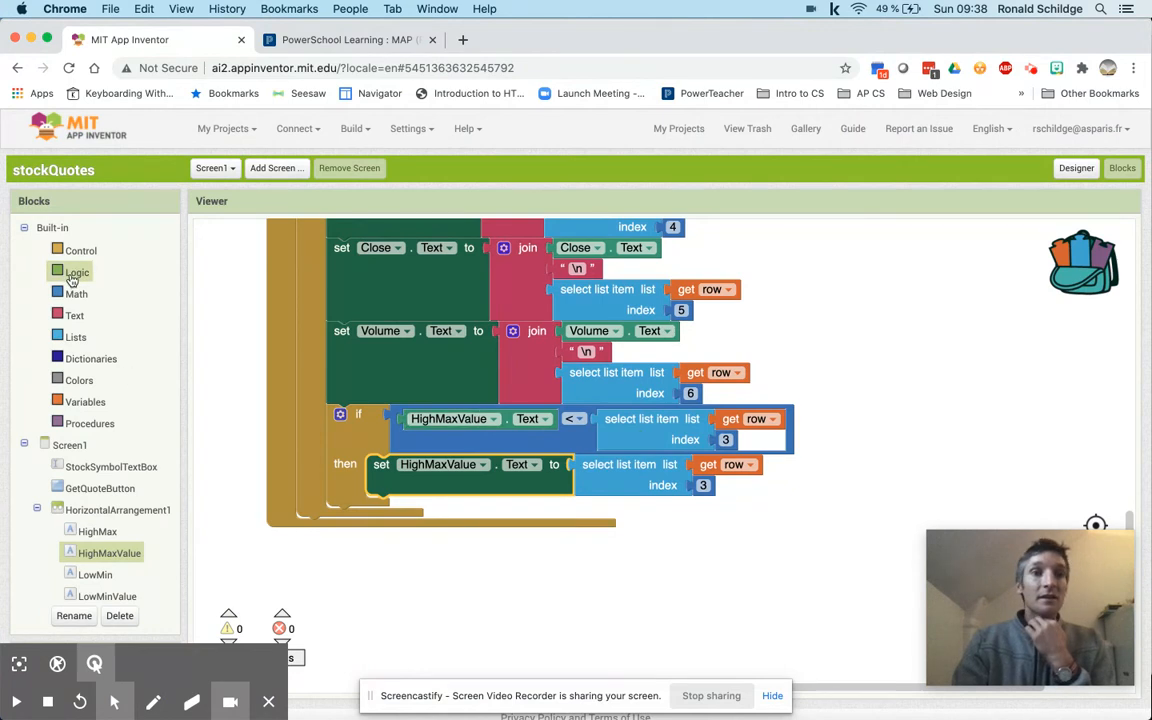
Wrap the condition in an and block, dismiss the runtime error, and request googl again
left_click(77, 271)
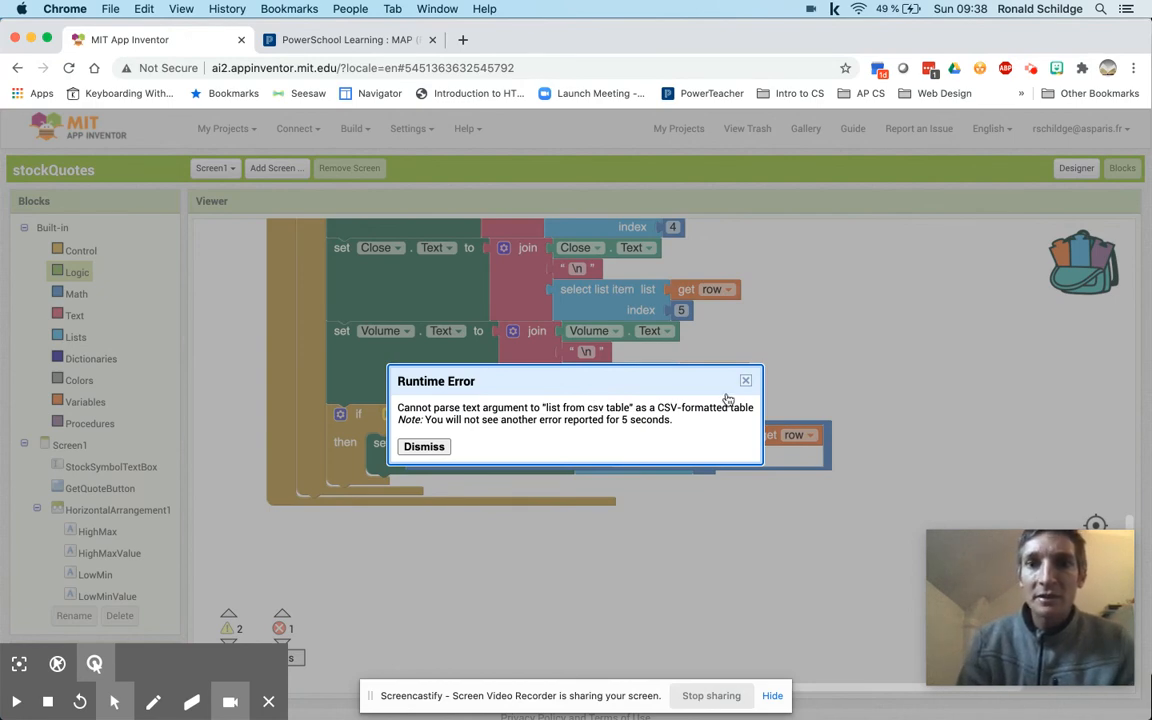
left_click(423, 446)
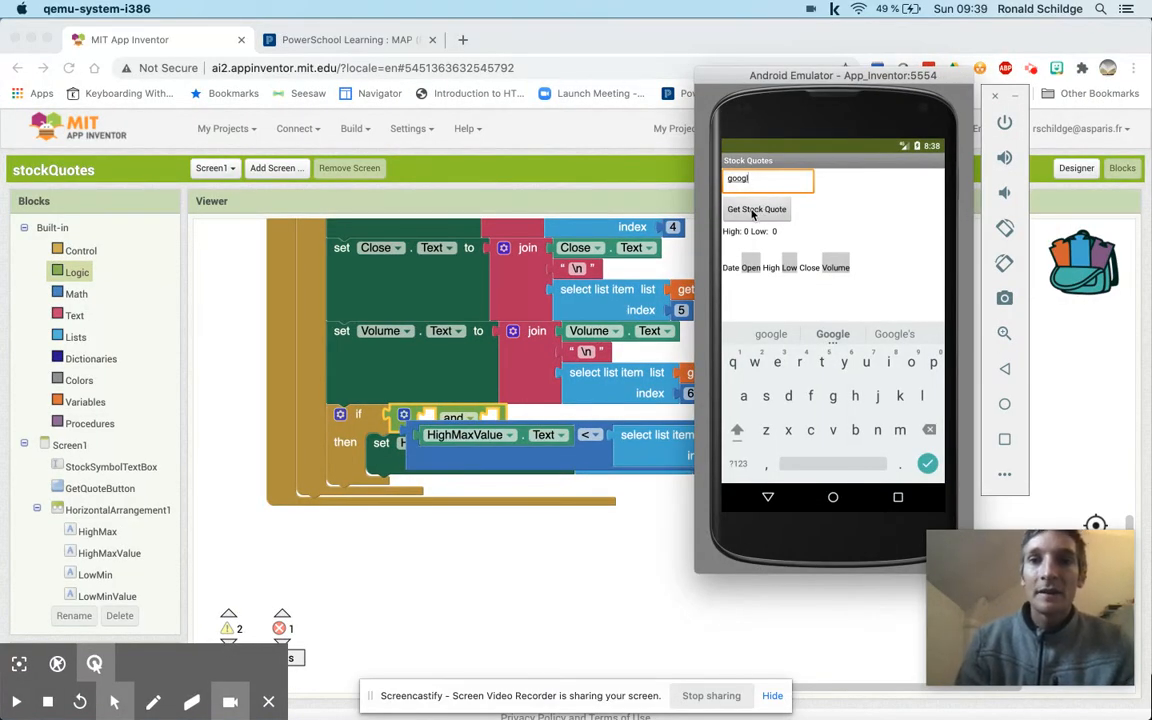
left_click(757, 209)
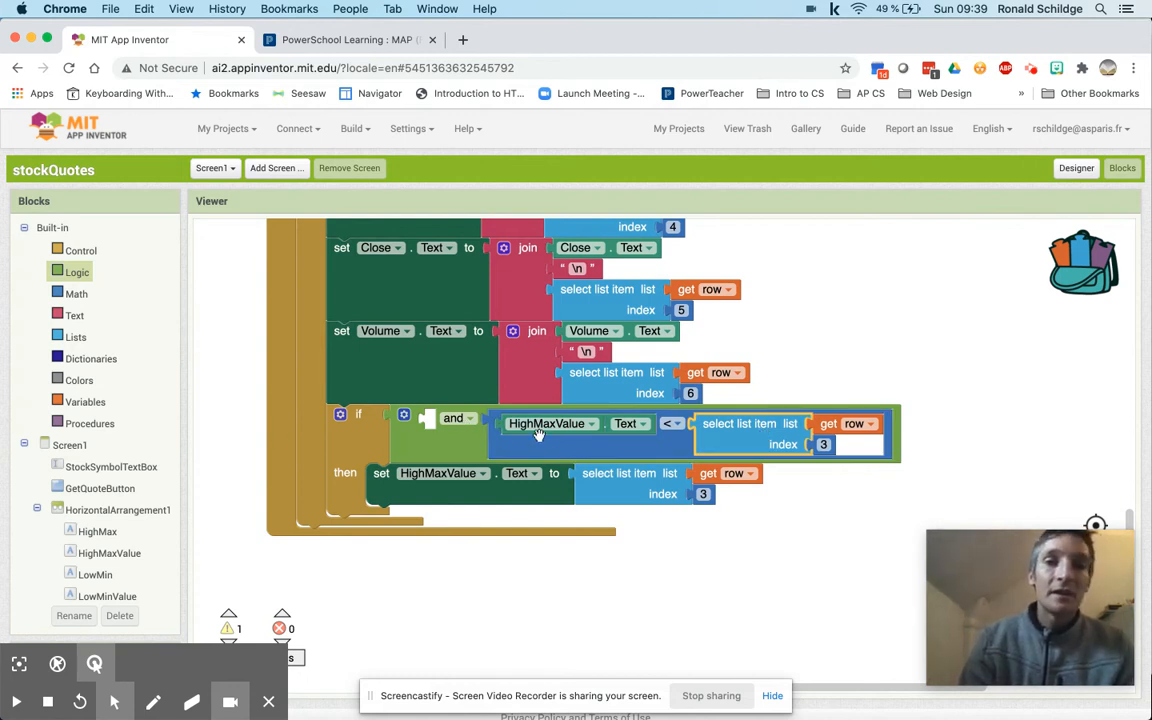
mouse_move(78, 336)
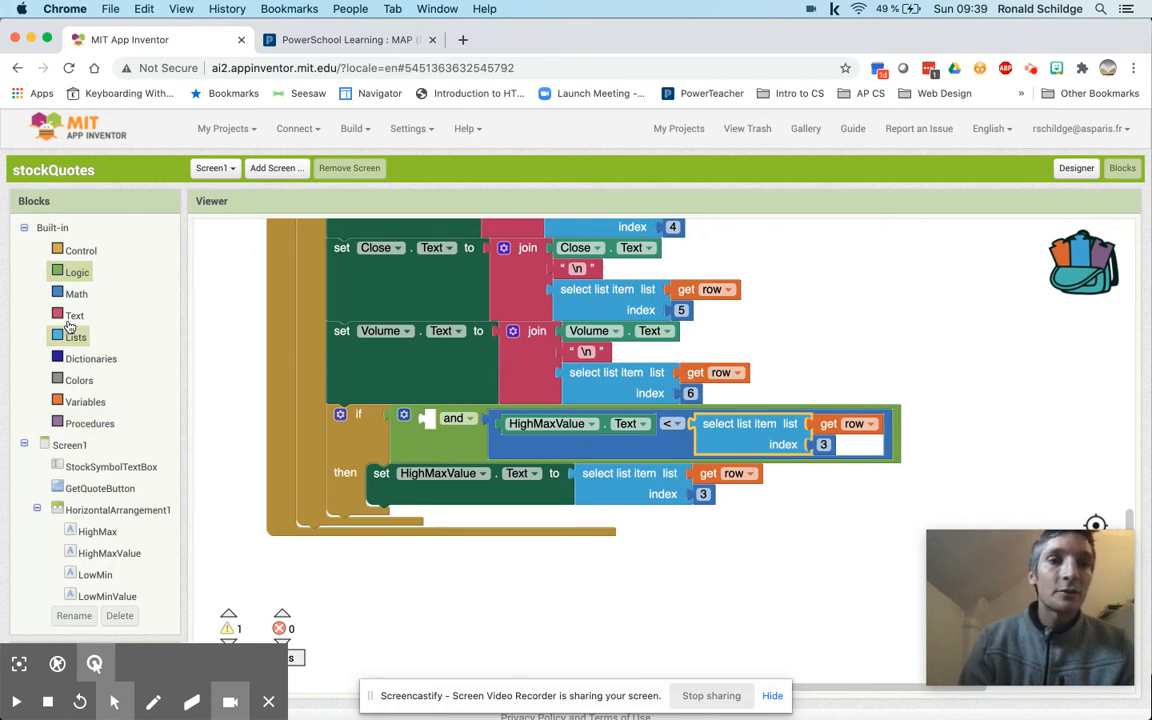
Add an is number? check on row item 3, then rerun googl to show High 1791.818
left_click(77, 293)
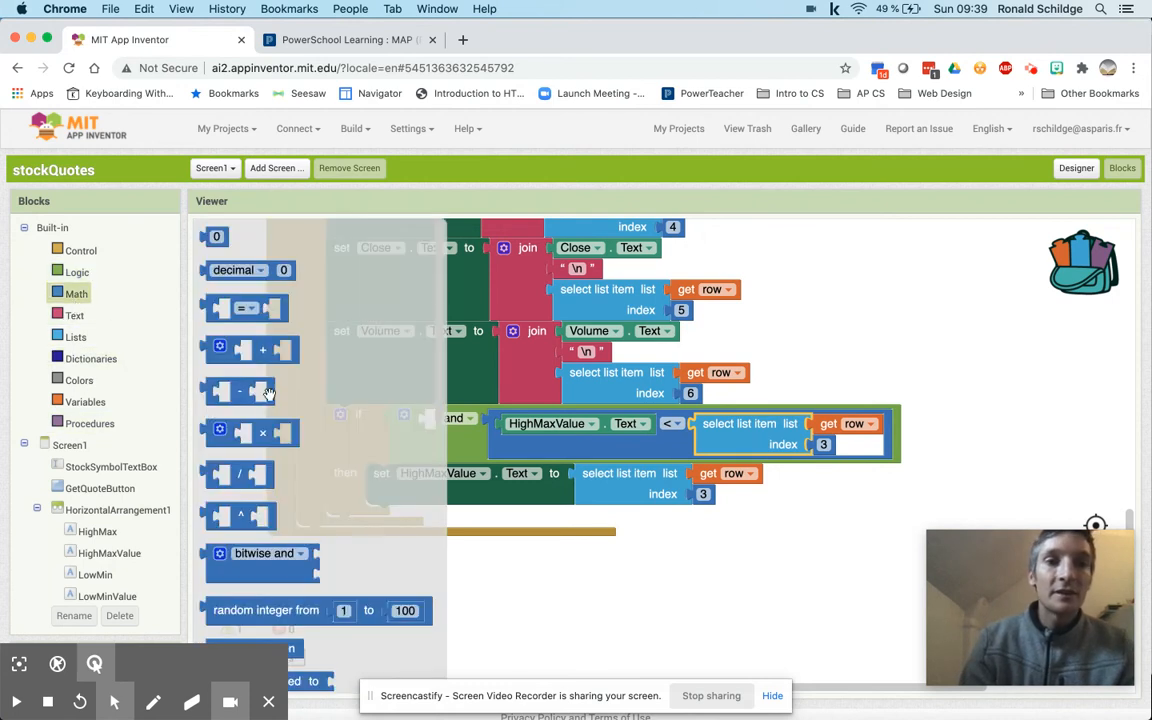
scroll("down", 3)
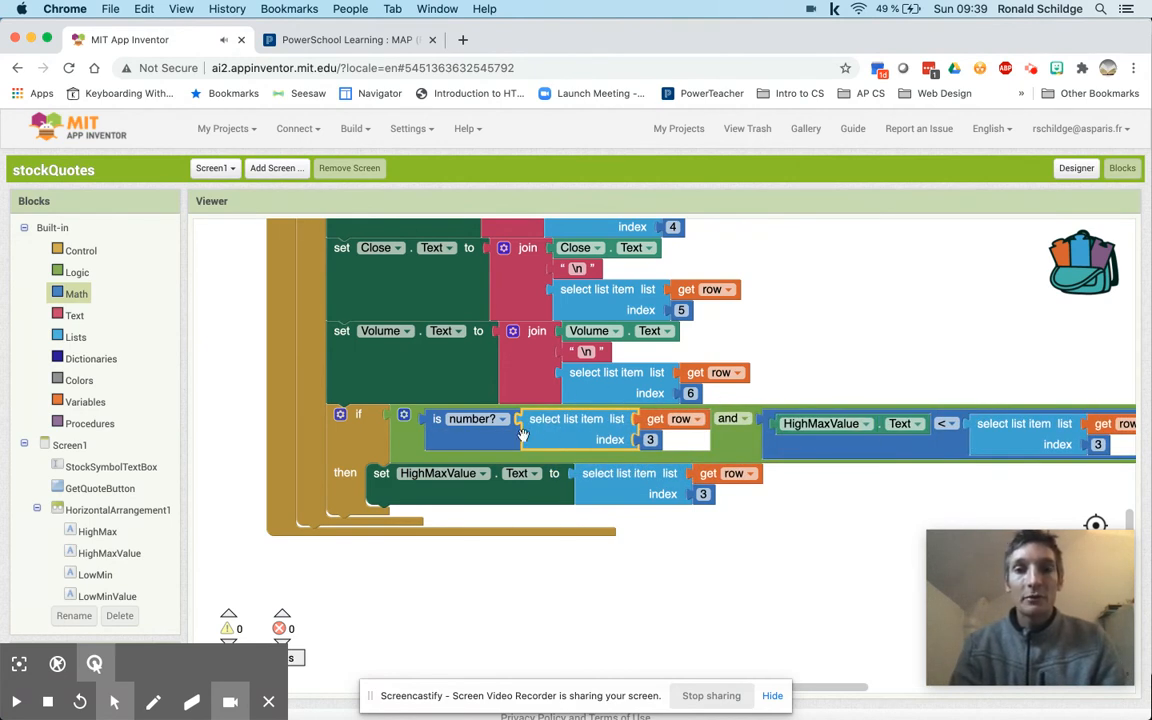
mouse_move(936, 474)
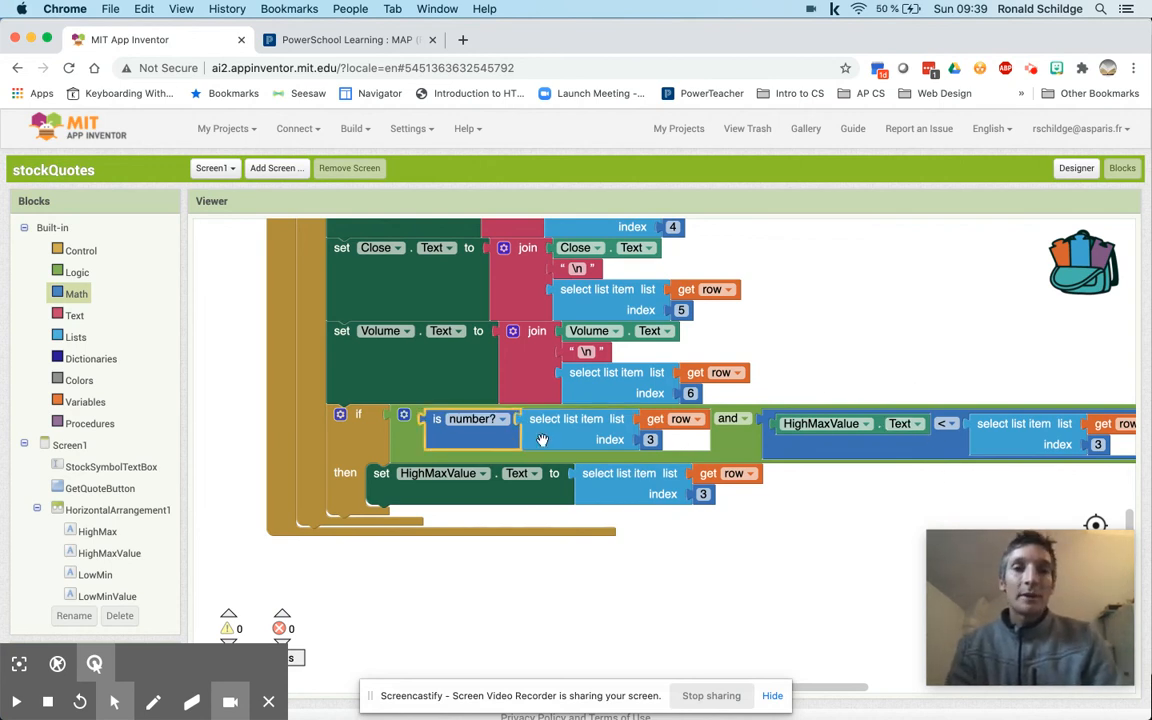
mouse_move(885, 437)
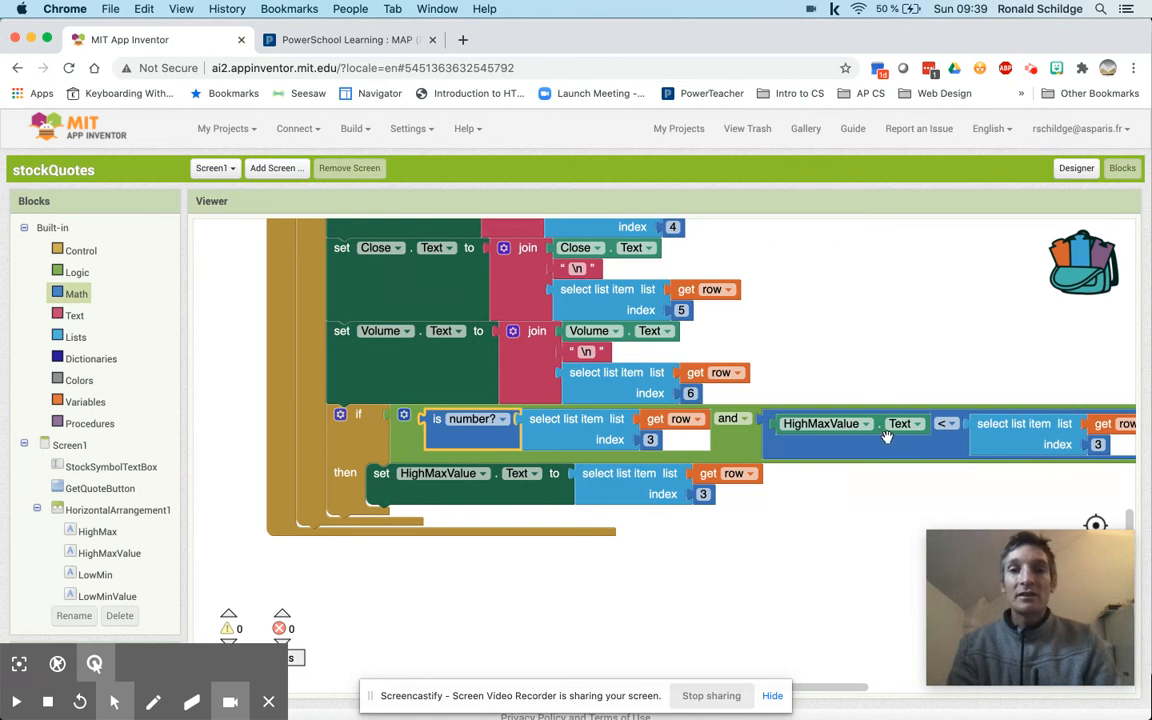
mouse_move(788, 448)
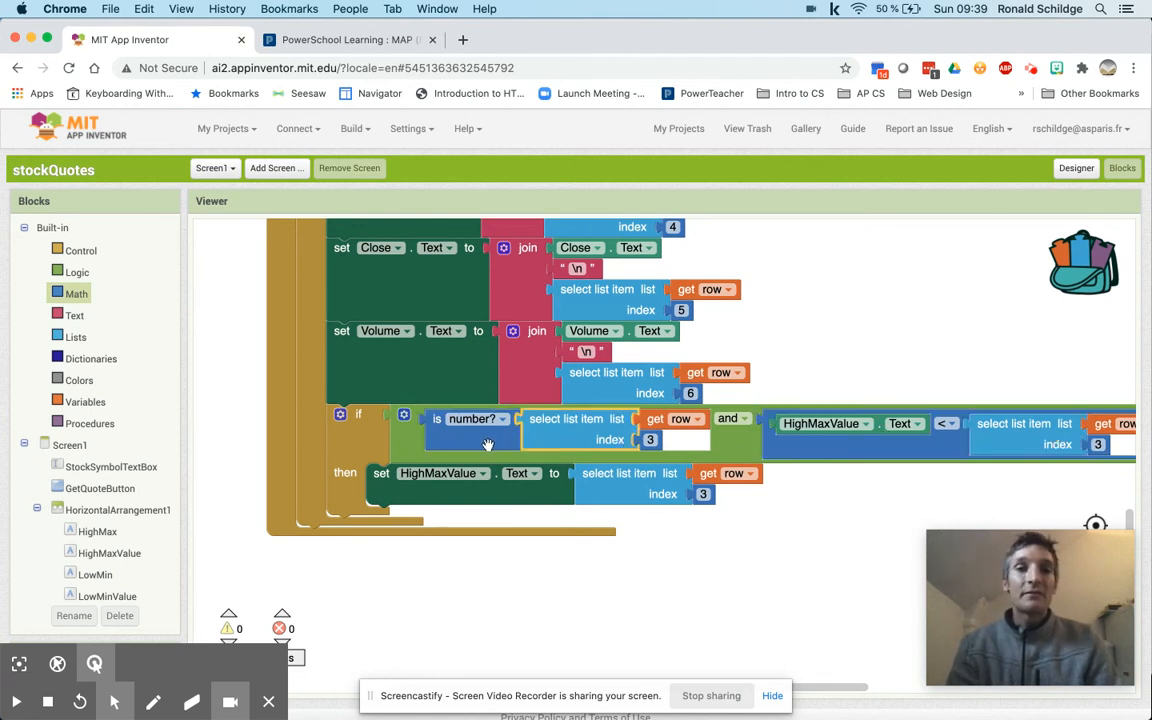
mouse_move(599, 464)
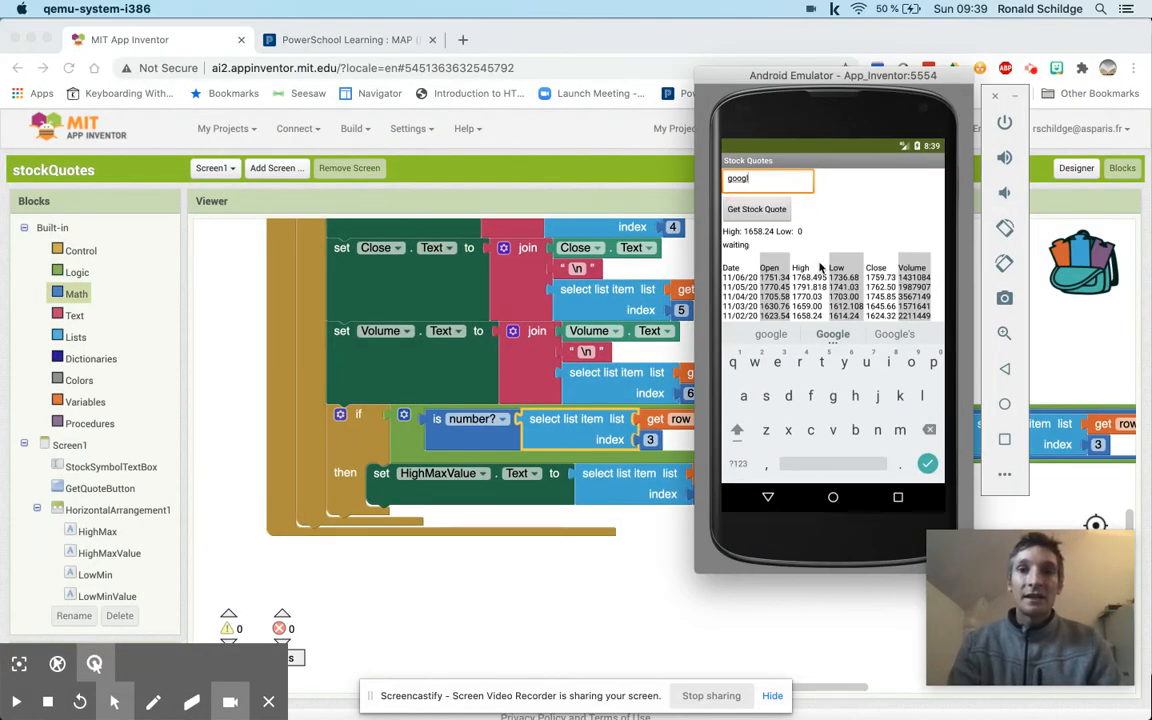
left_click(757, 209)
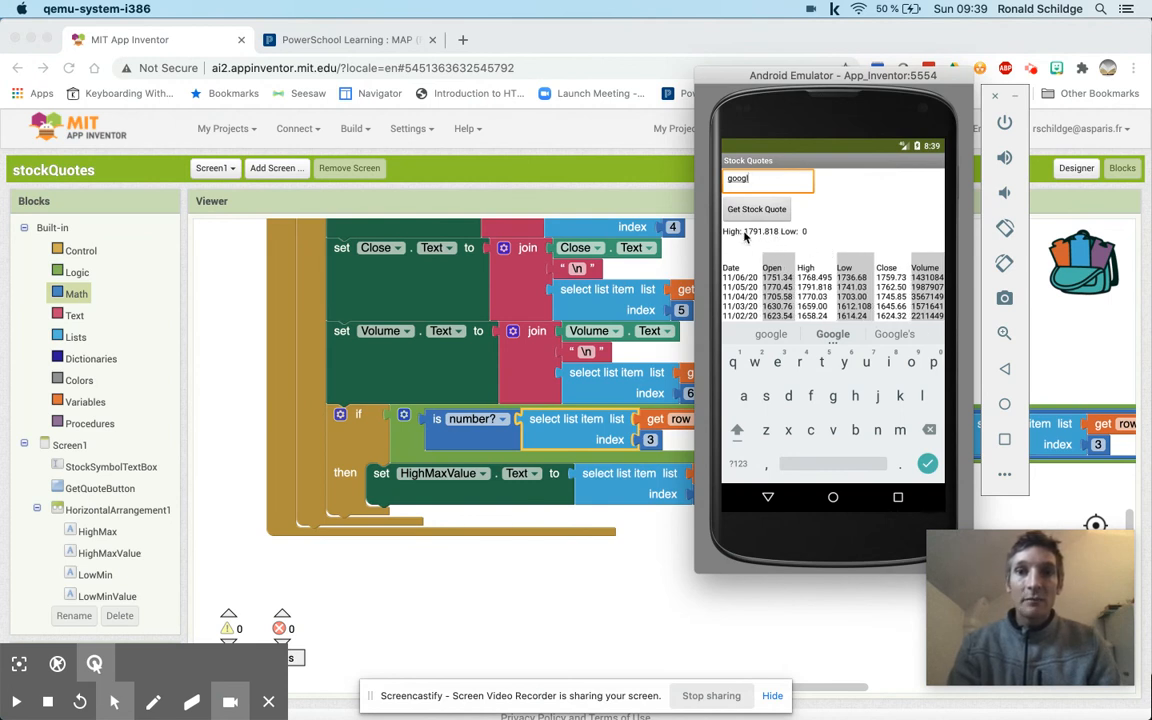